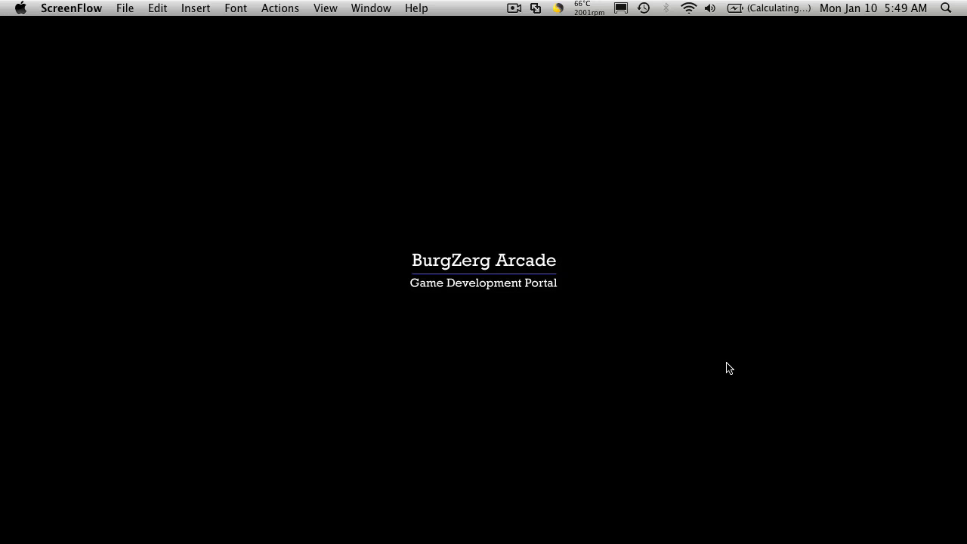
mouse_move(653, 340)
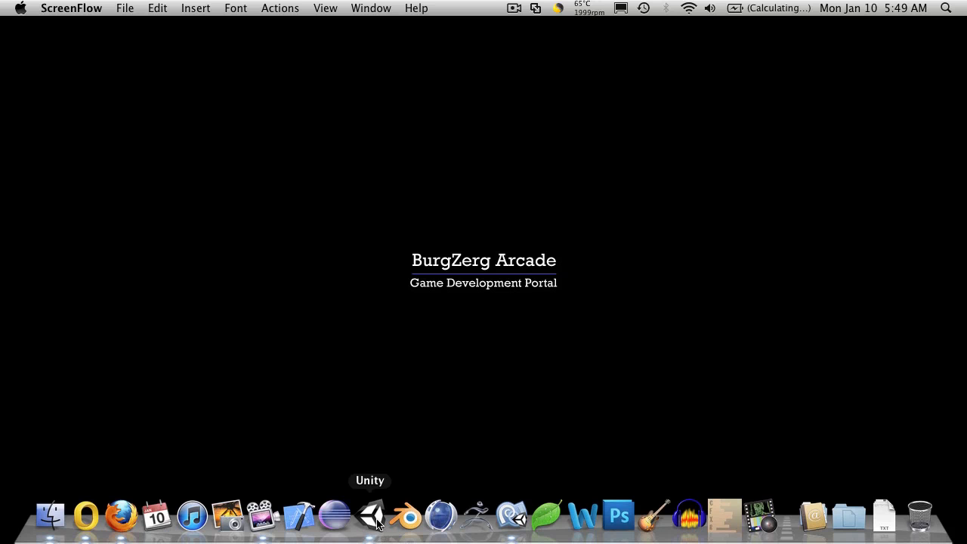
- Bring Unity's Level1 scene forward, then MonoDevelop with MyGUI.cs on top
click(370, 517)
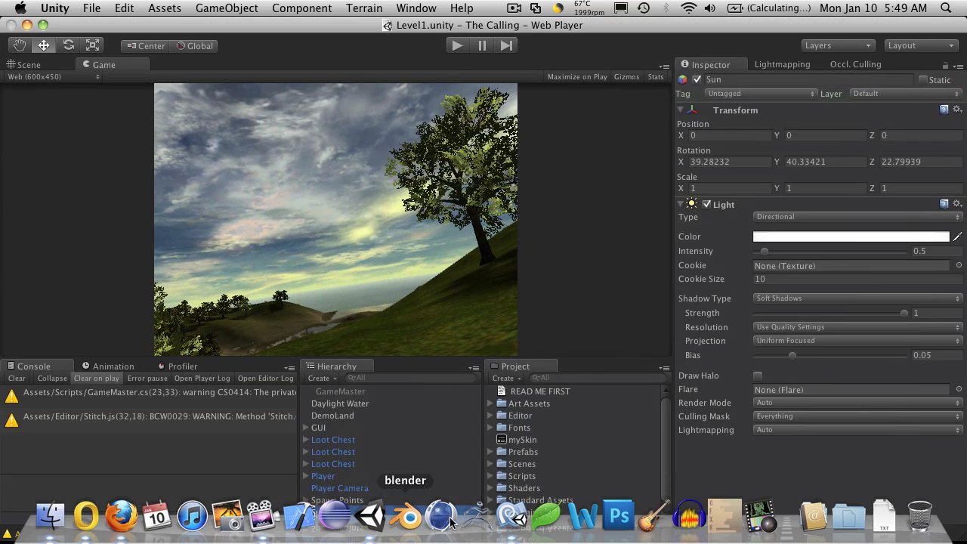
click(511, 517)
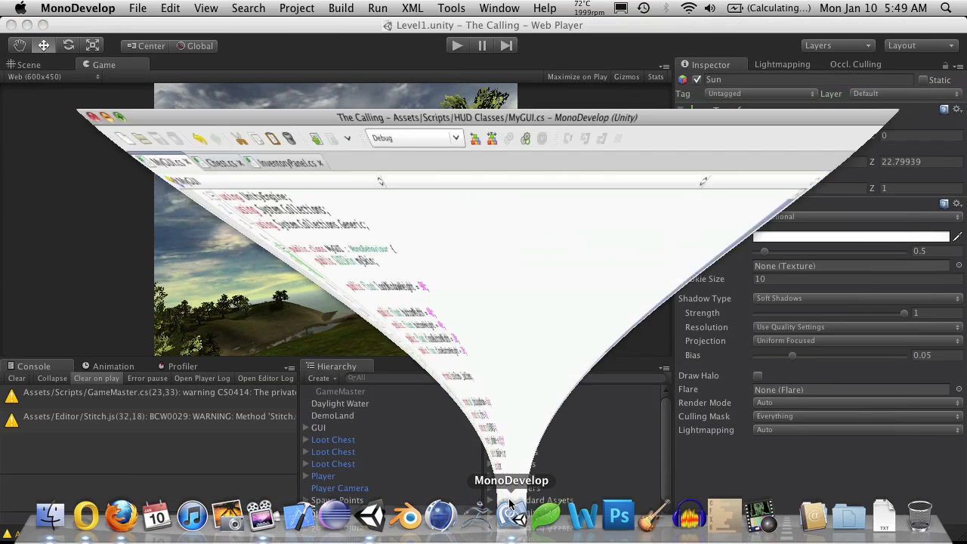
- Switch to Chest.cs and read the Open coroutine down to its PopulateChest broadcast
click(511, 517)
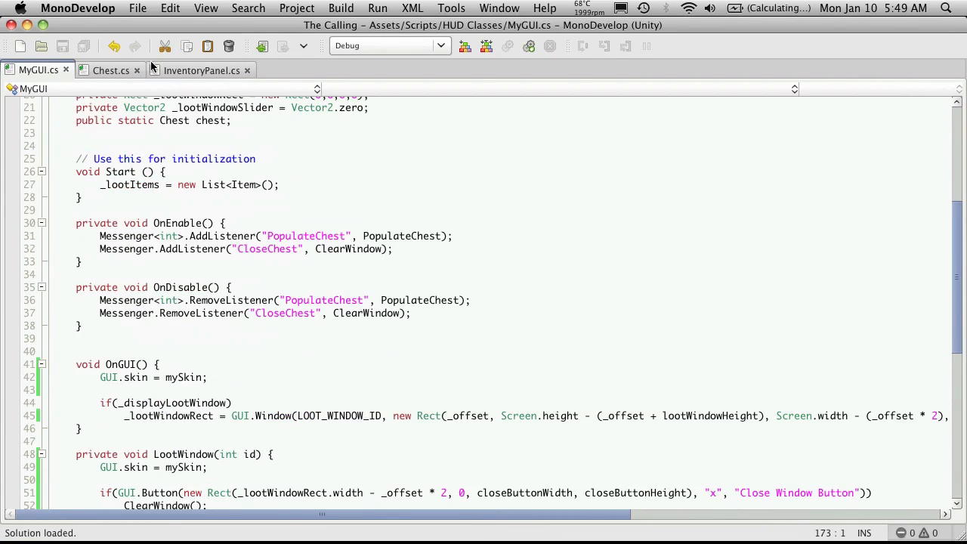
click(112, 71)
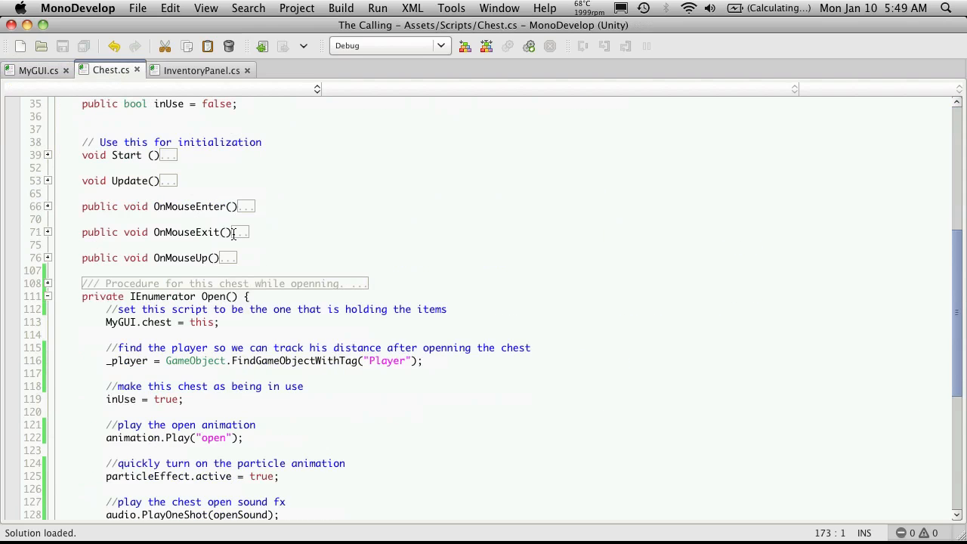
scroll(down, 3)
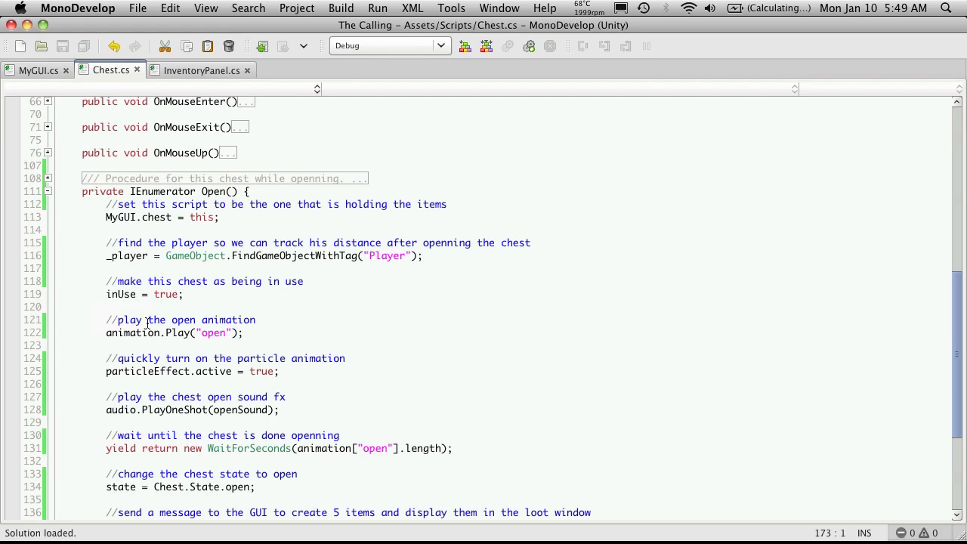
mouse_move(158, 369)
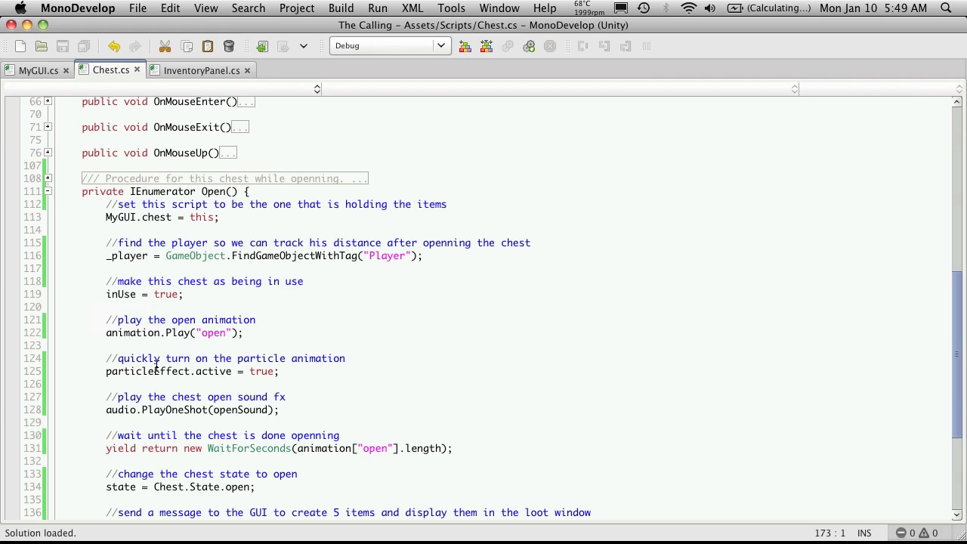
mouse_move(285, 391)
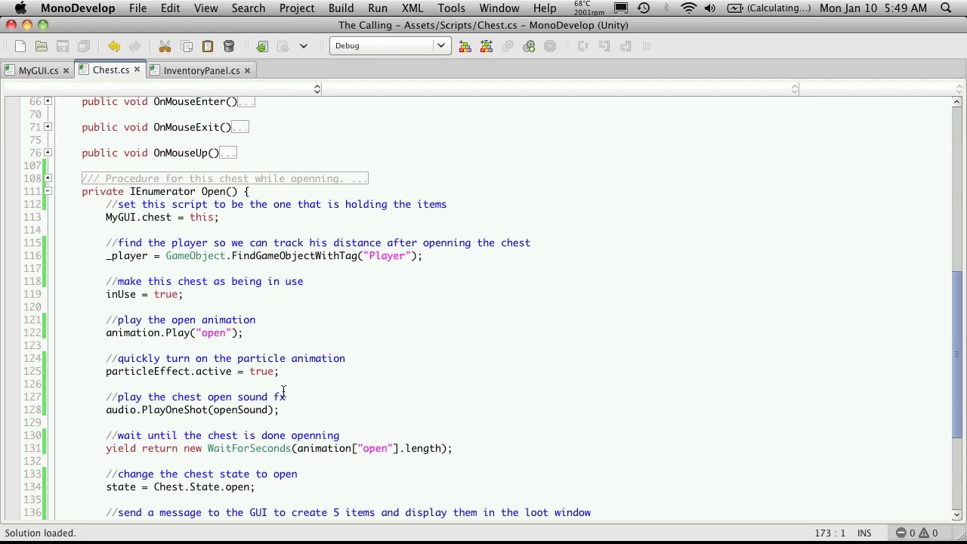
scroll(down, 3)
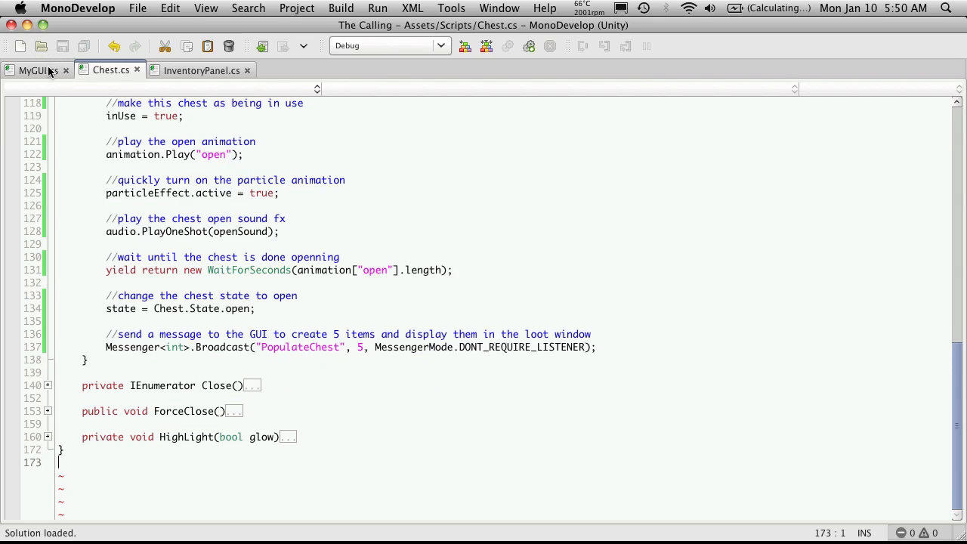
click(38, 70)
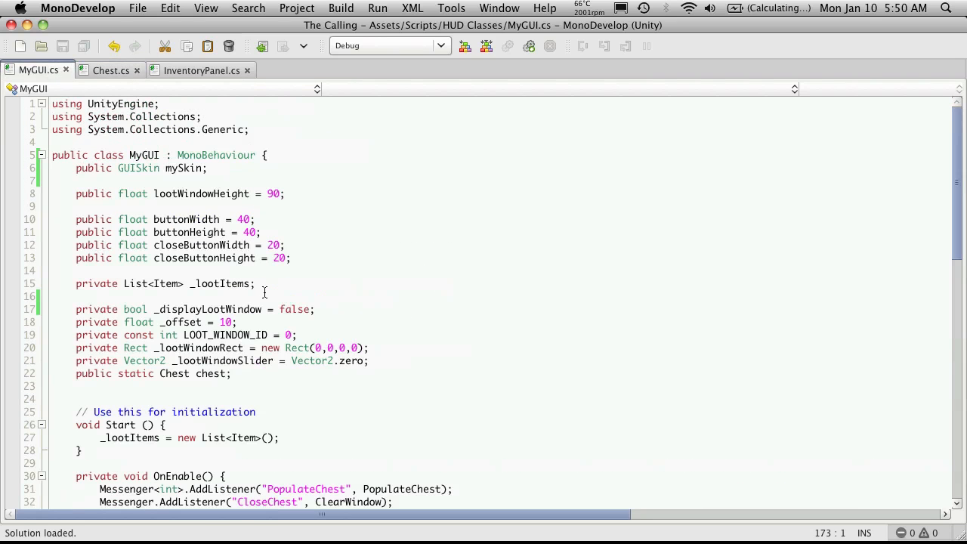
scroll(down, 3)
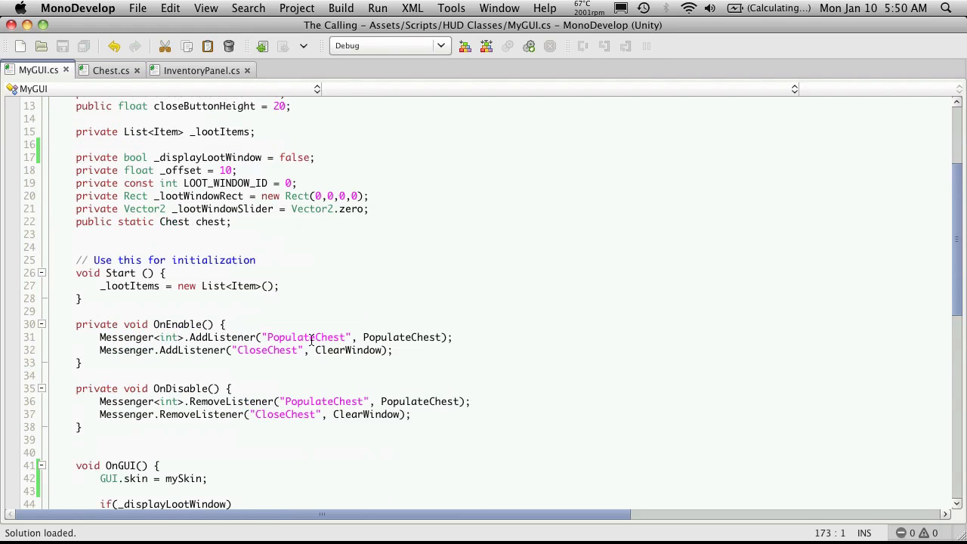
mouse_move(416, 337)
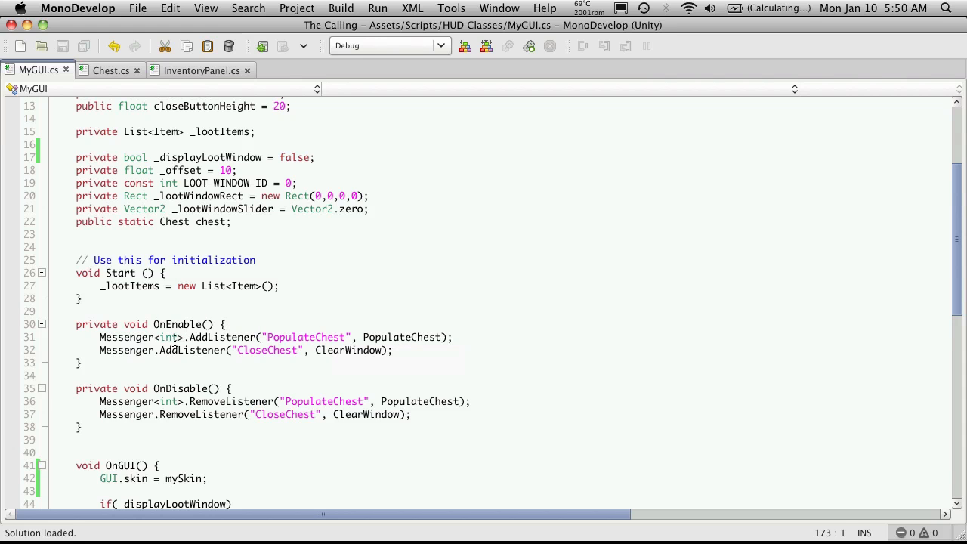
scroll(down, 3)
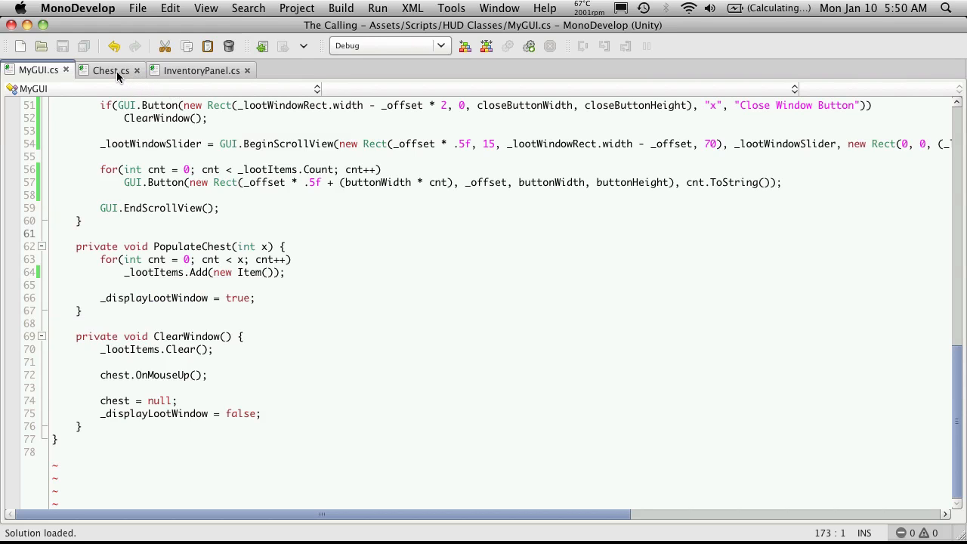
click(109, 71)
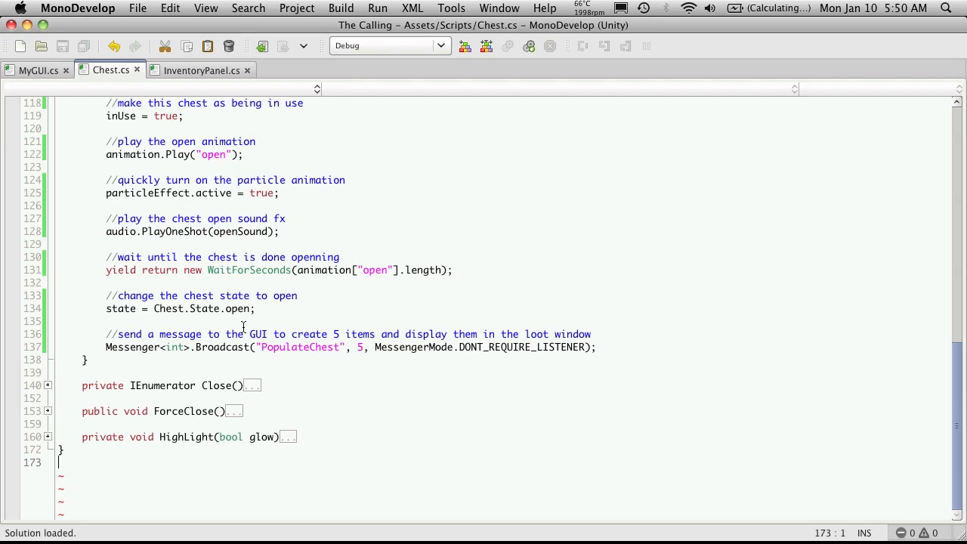
scroll(up, 3)
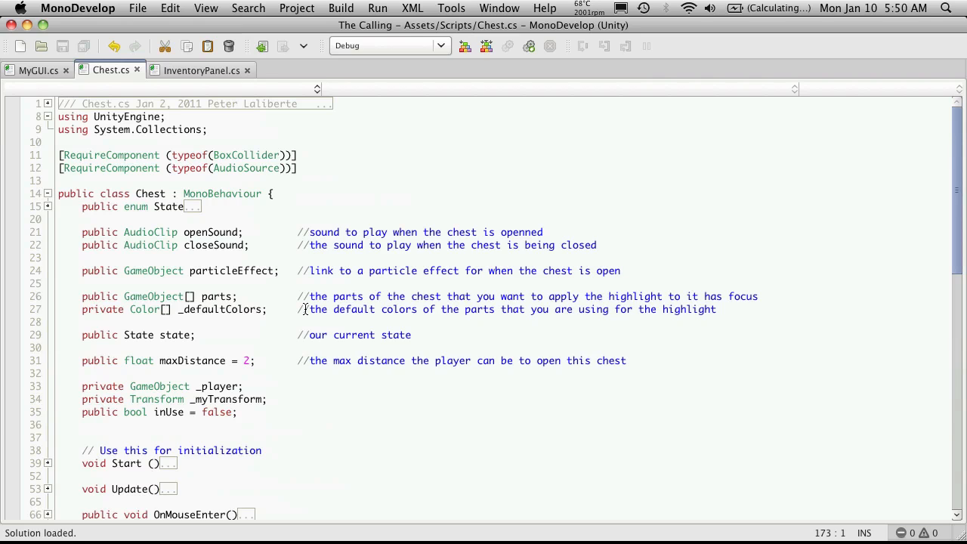
- Add 'using System.Collections.Generic;' and start a private field below inUse
scroll(down, 3)
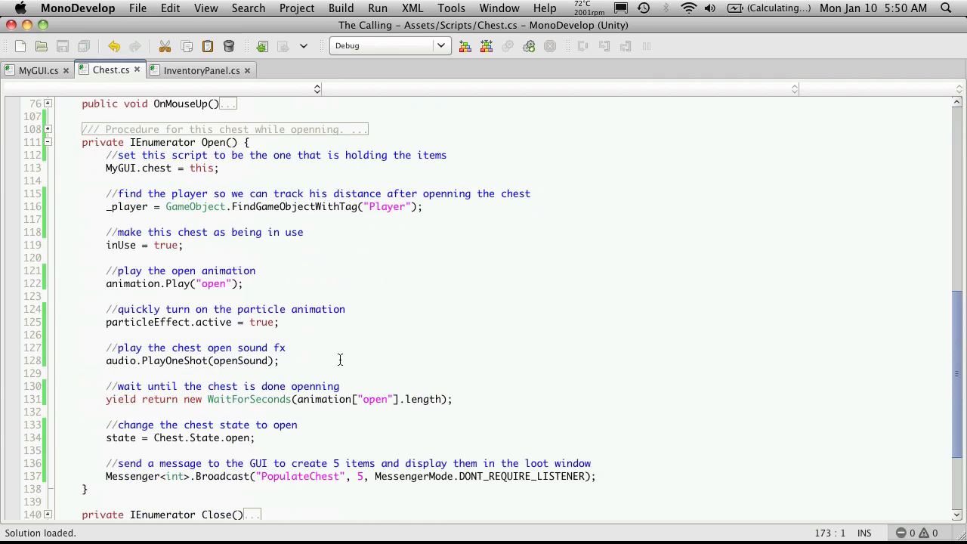
scroll(down, 3)
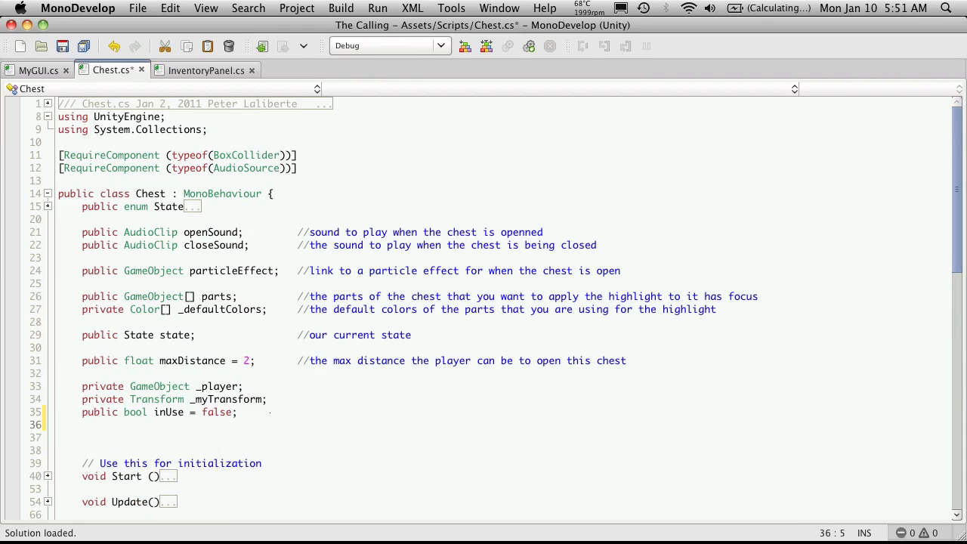
text(private)
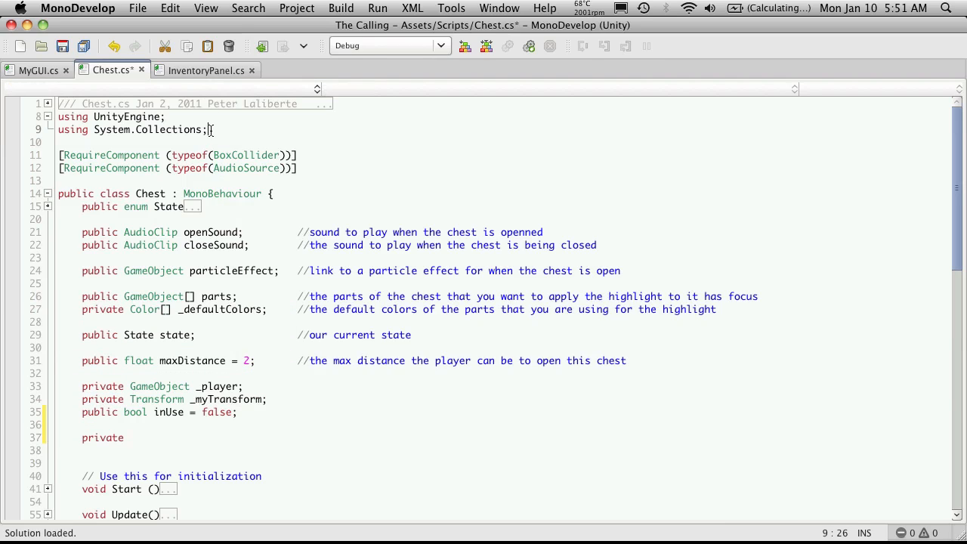
text(using System.Collections.Generic;)
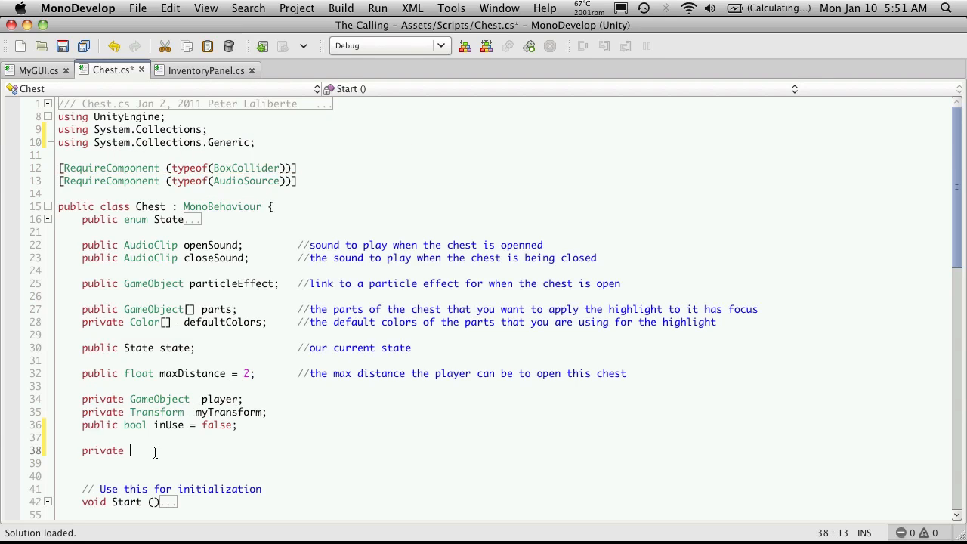
- Declare 'private List<Item> _loot = new List<Item>();' in Chest.cs
text(List)
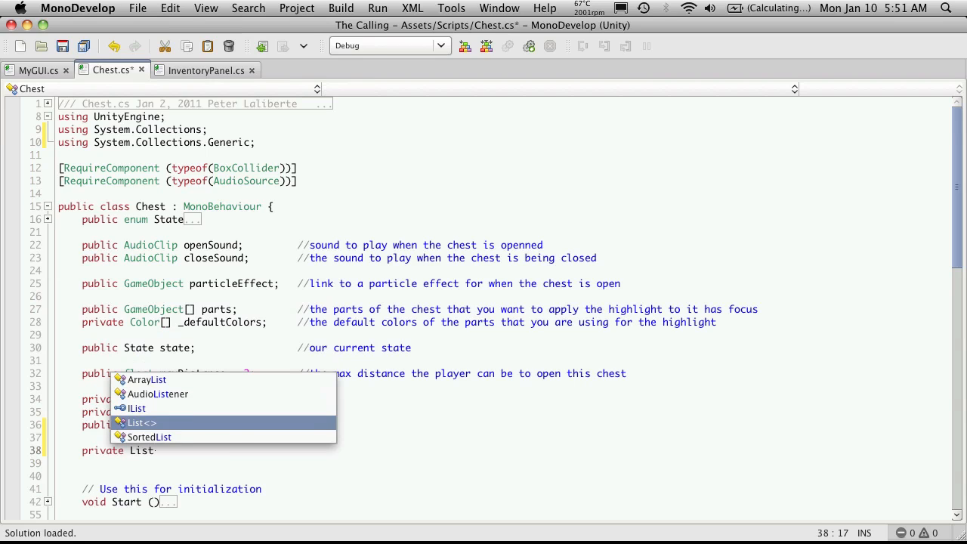
text(<Item>)
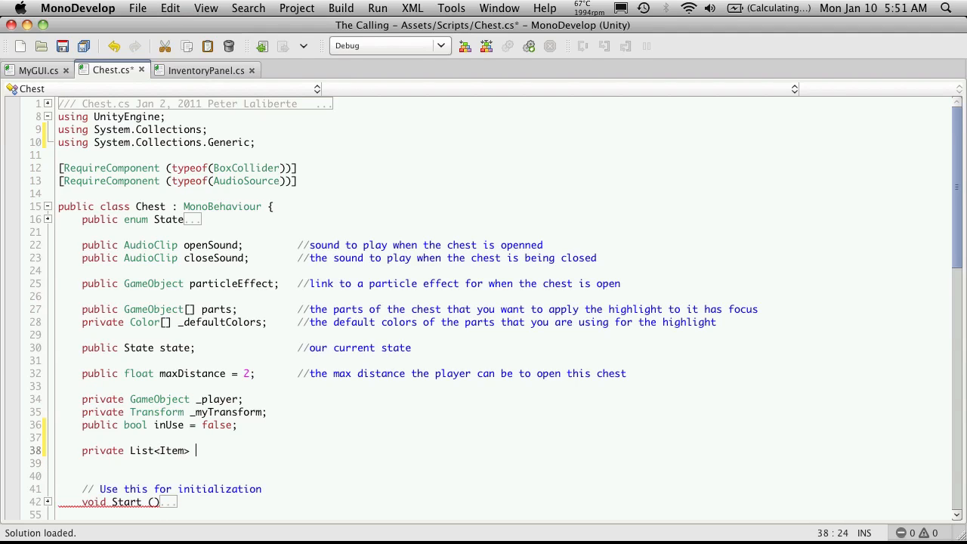
text(_l)
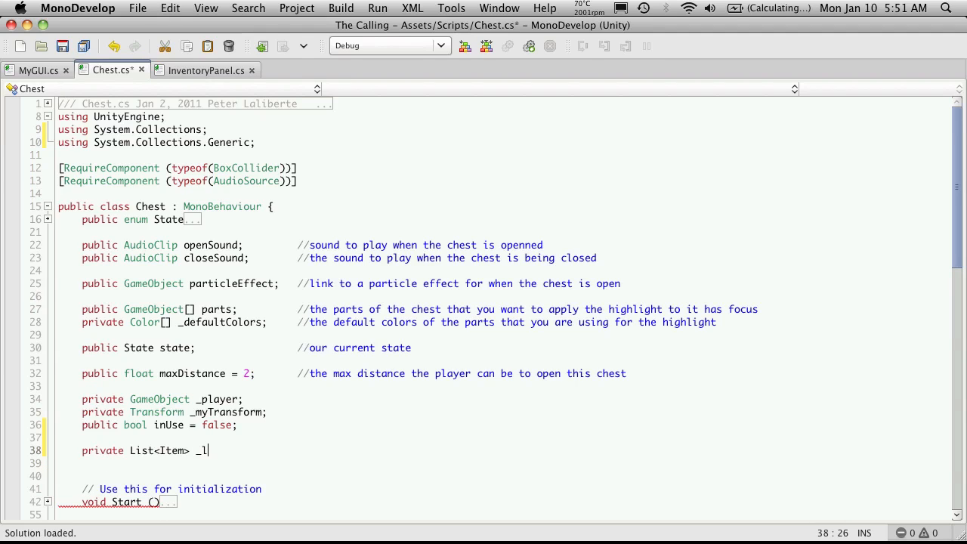
text(oot =)
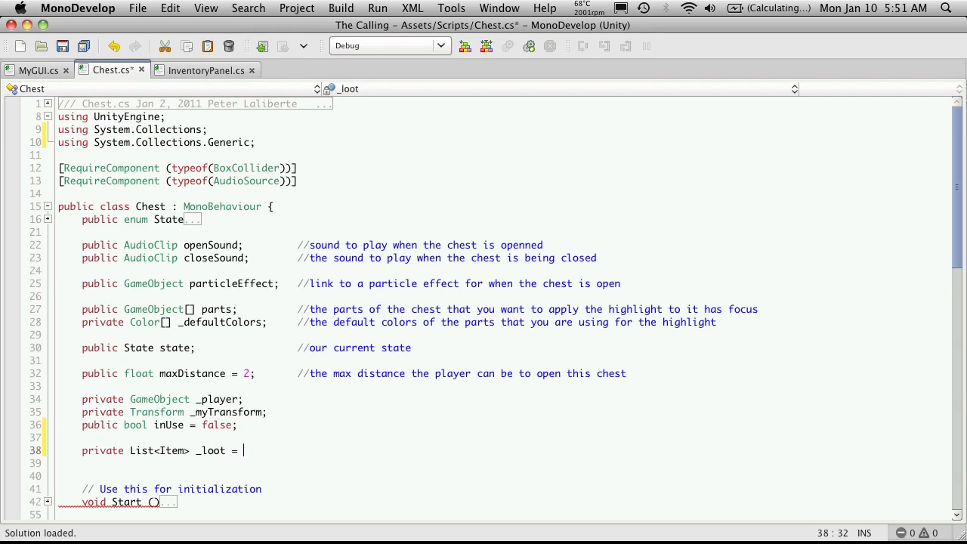
text(new List<Item>)
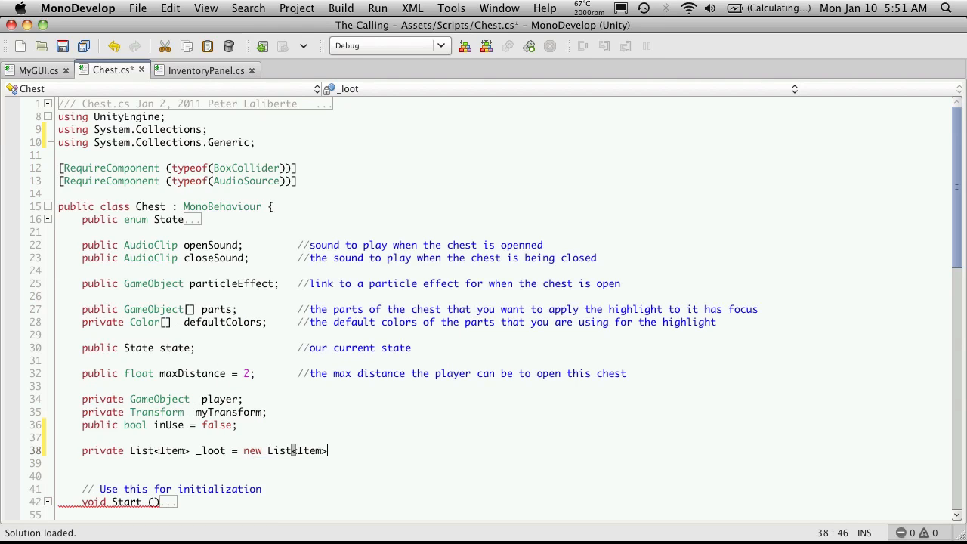
text(();)
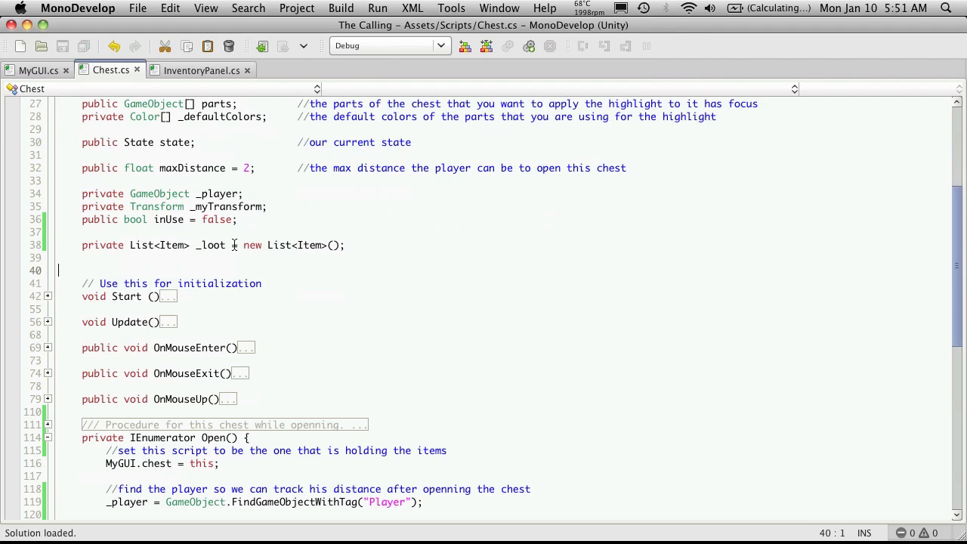
- Comment out PopulateChest in MyGUI.cs and return to Chest.cs
scroll(down, 3)
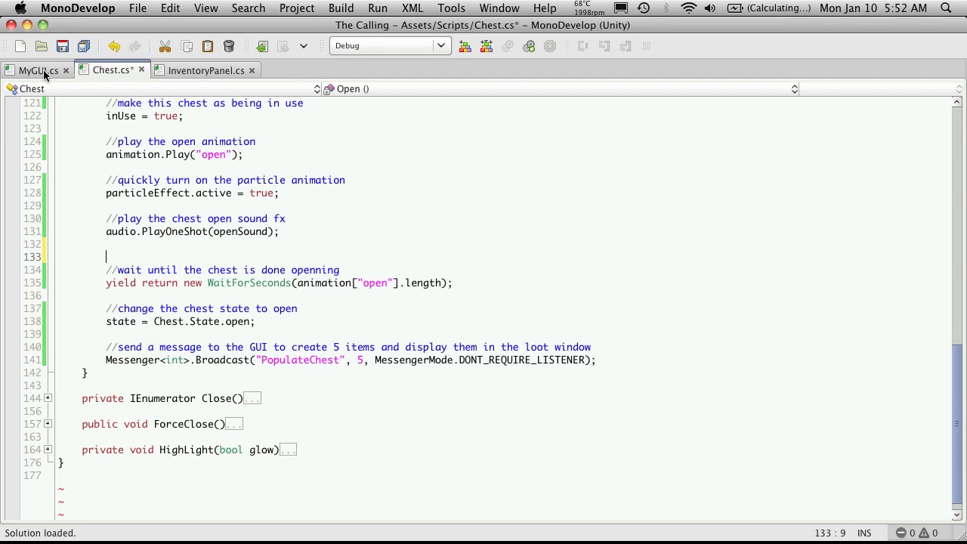
click(37, 69)
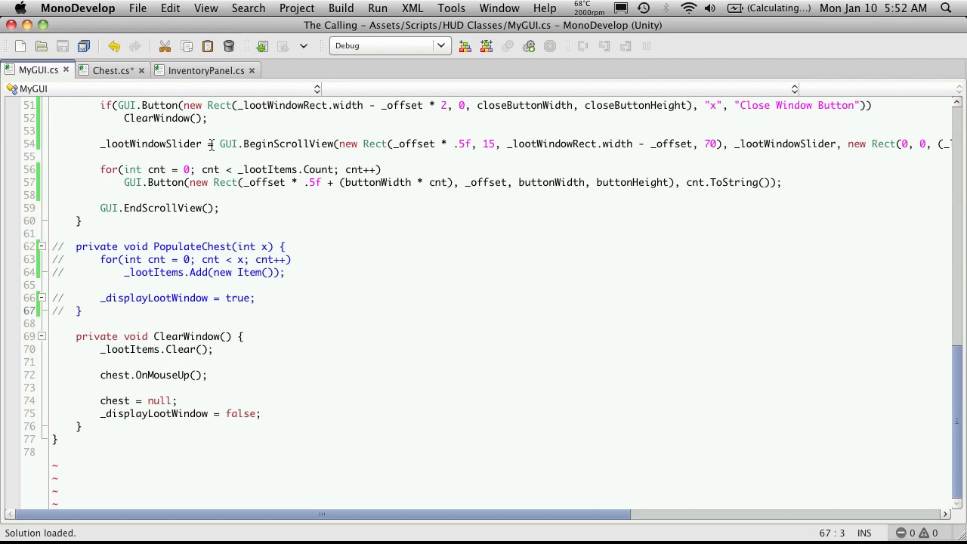
click(111, 70)
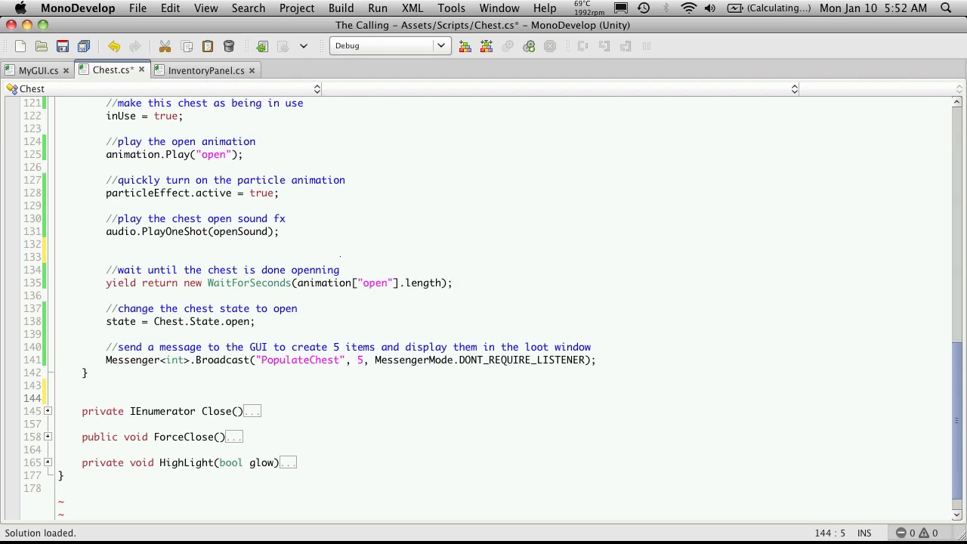
- Call PopulateChest(5); in the Open coroutine, then scroll to the _loot field declaration
click(60, 399)
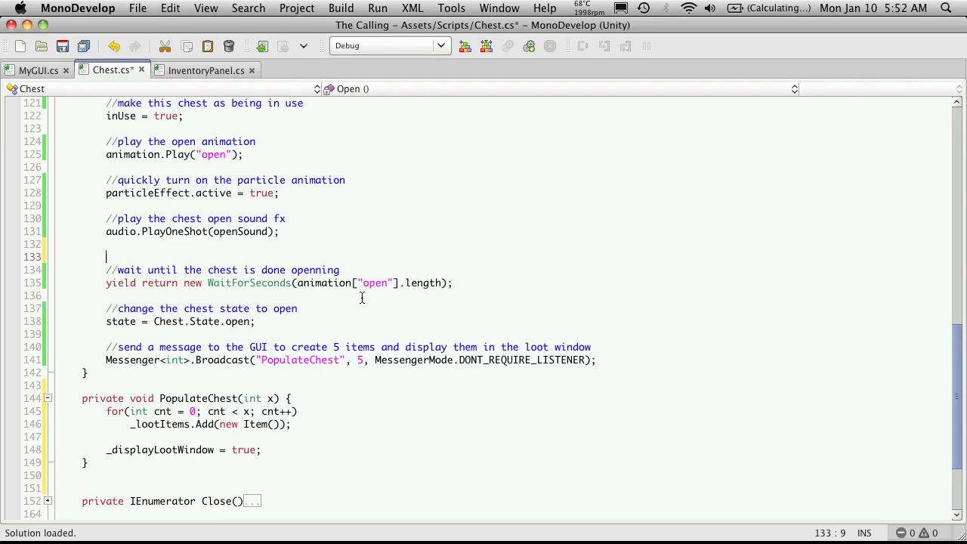
text(pop)
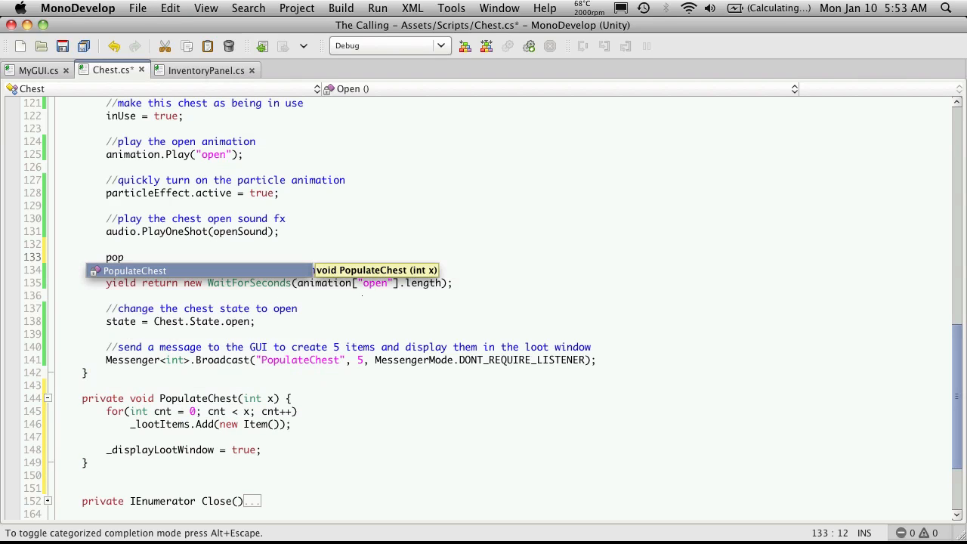
text(PopulateChest()
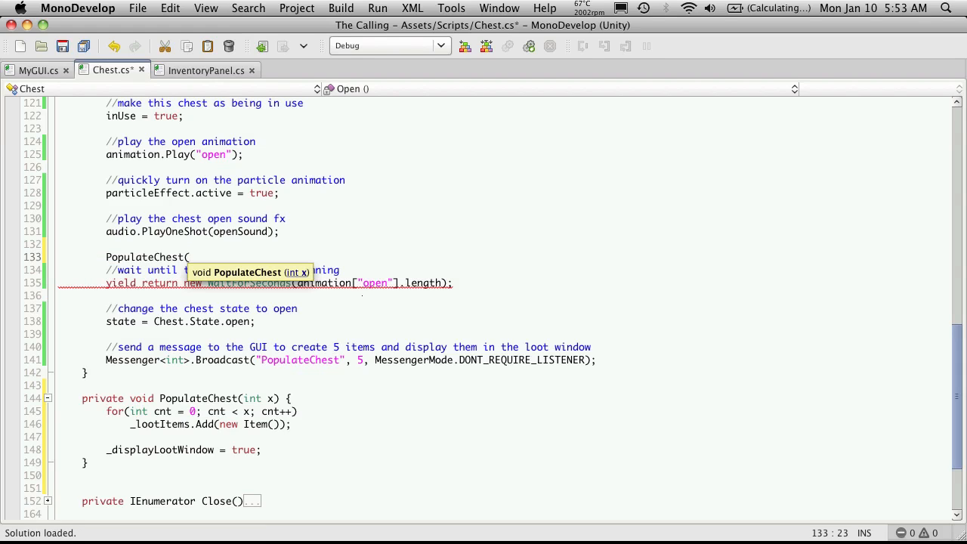
text(5))
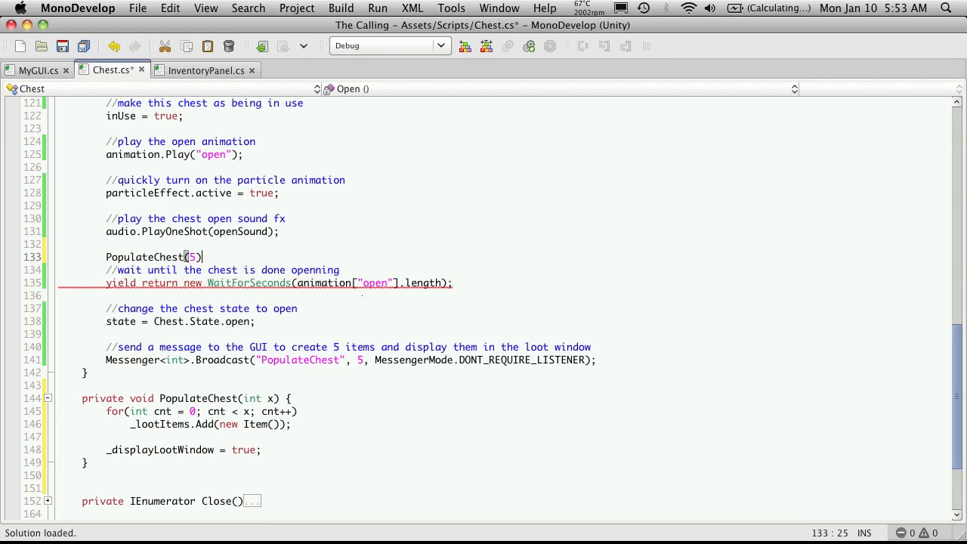
text(;)
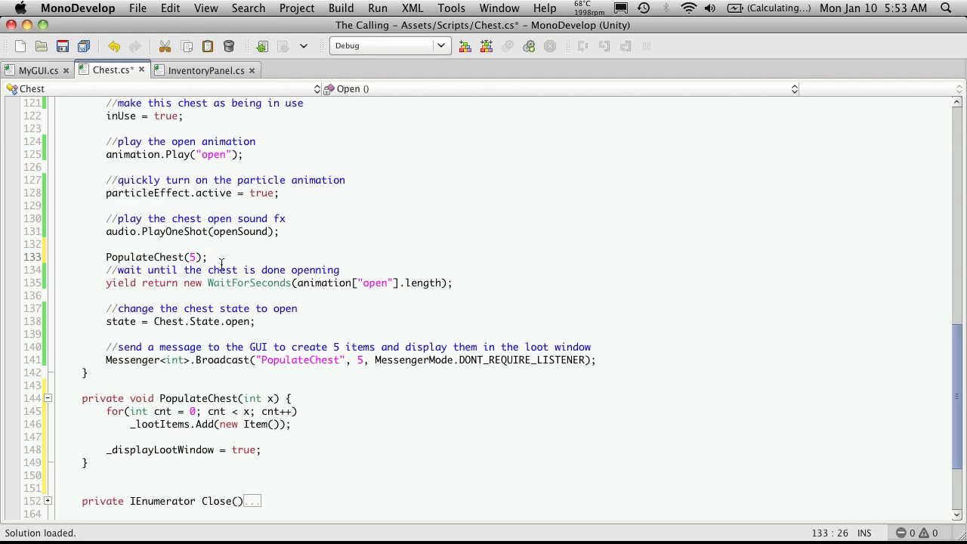
click(209, 256)
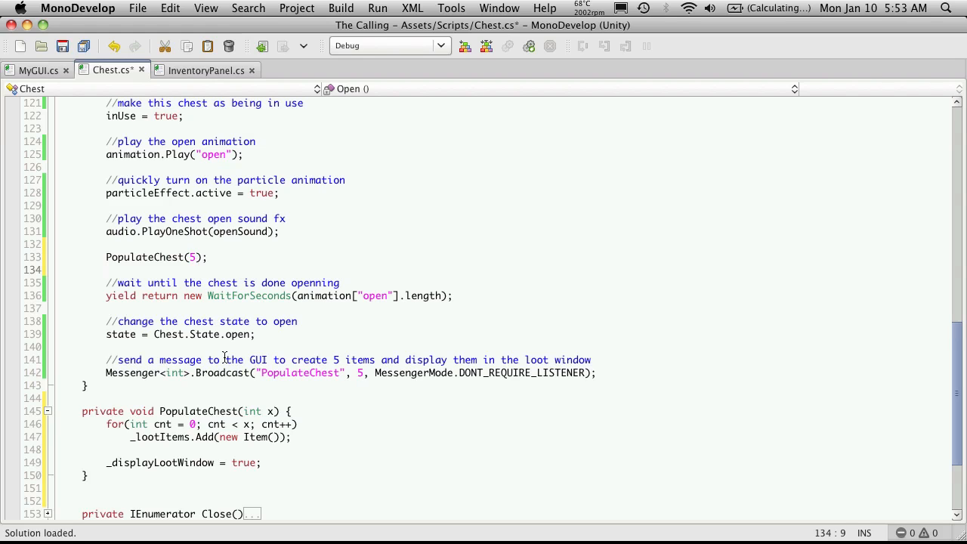
scroll(down, 3)
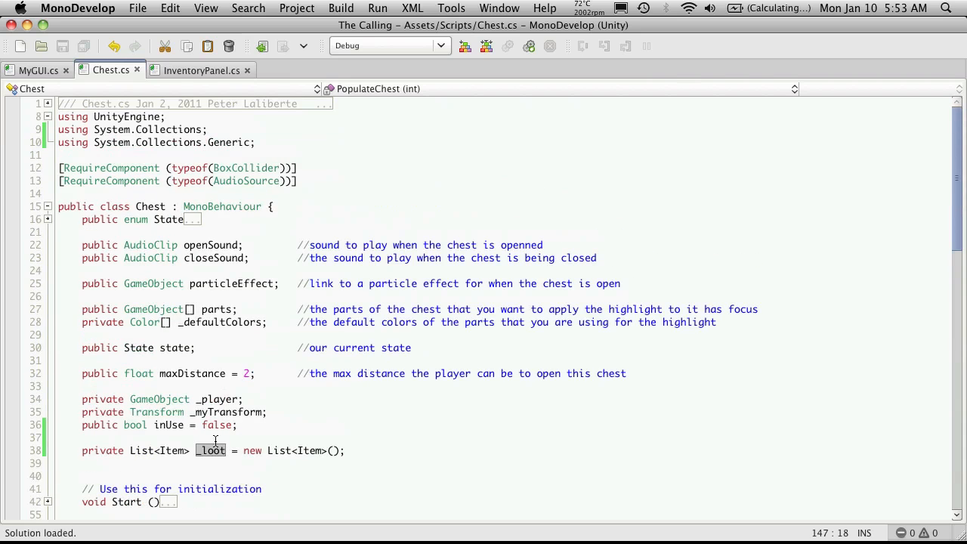
- Set _loot[cnt].Name = "I:" + Random.Range(0, 100); inside the for loop
scroll(down, 3)
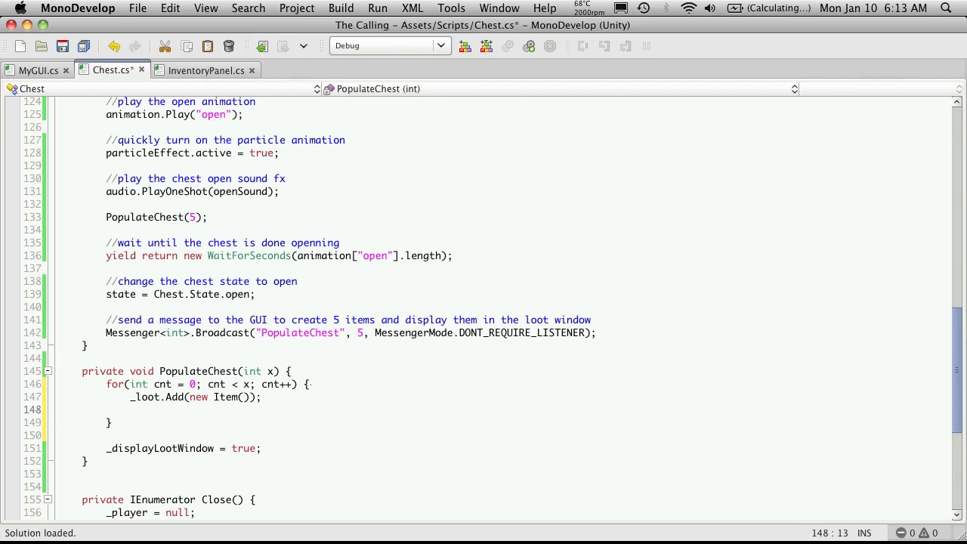
text(_loot)
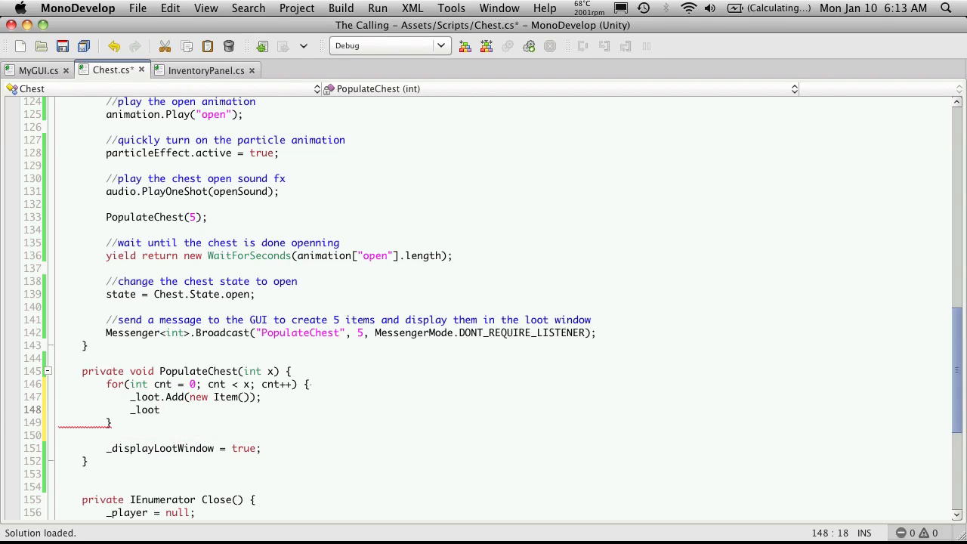
text([)
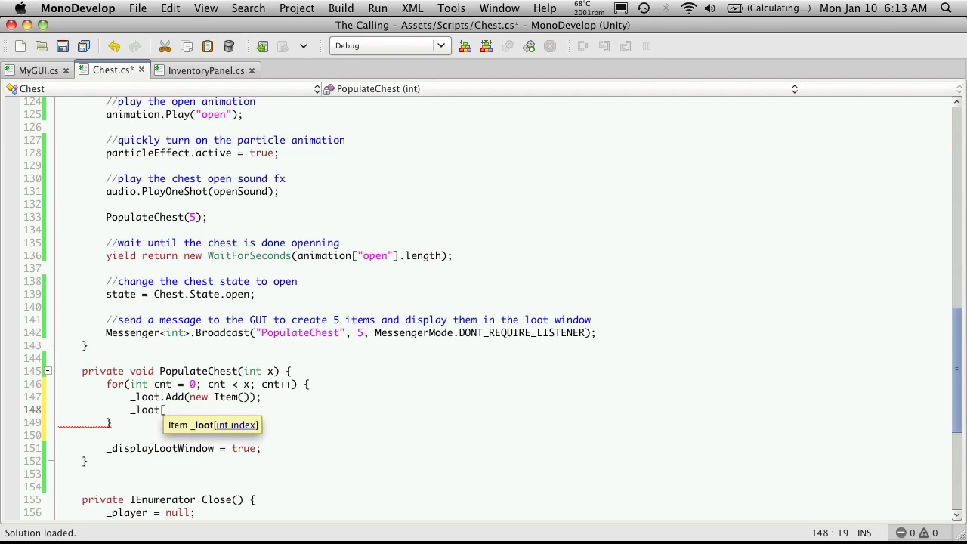
text(cnt)
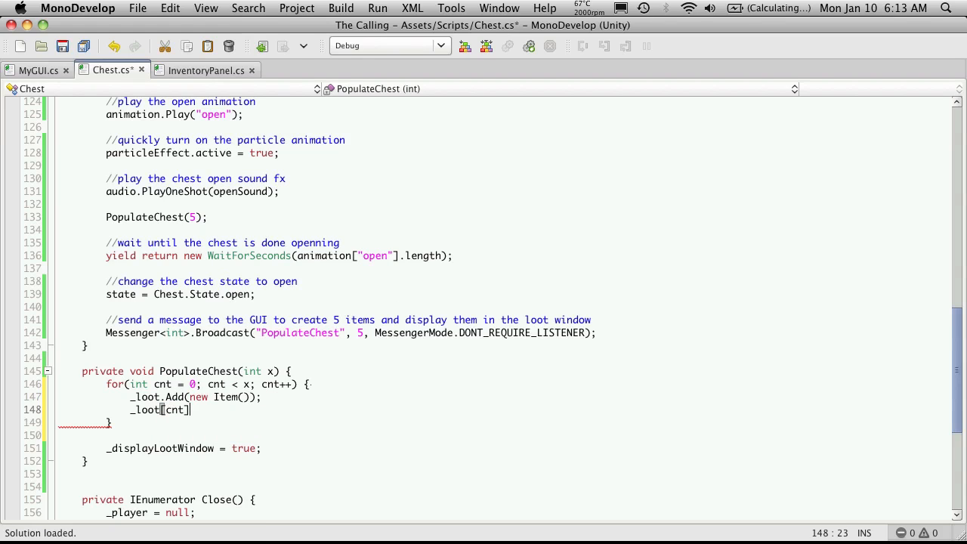
text(.Name = ")
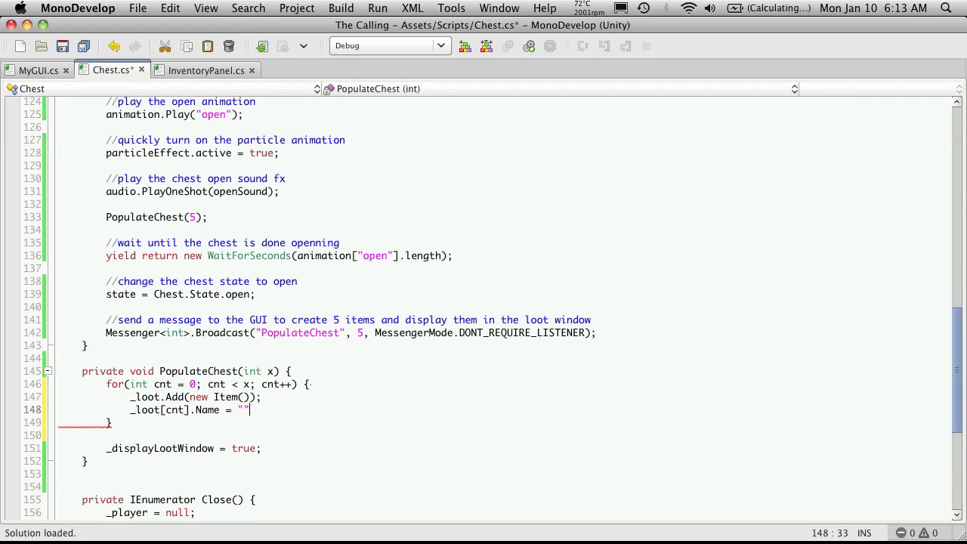
text(I:)
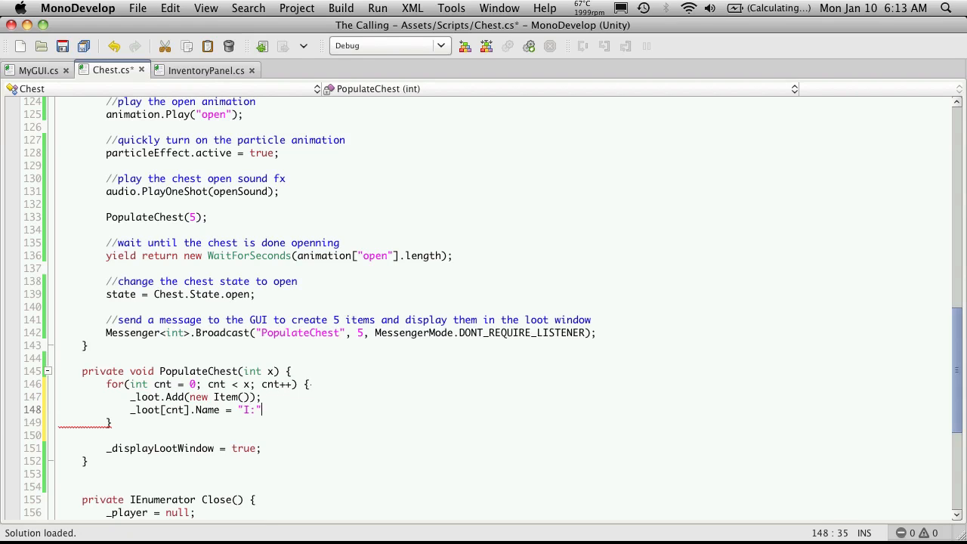
text(+)
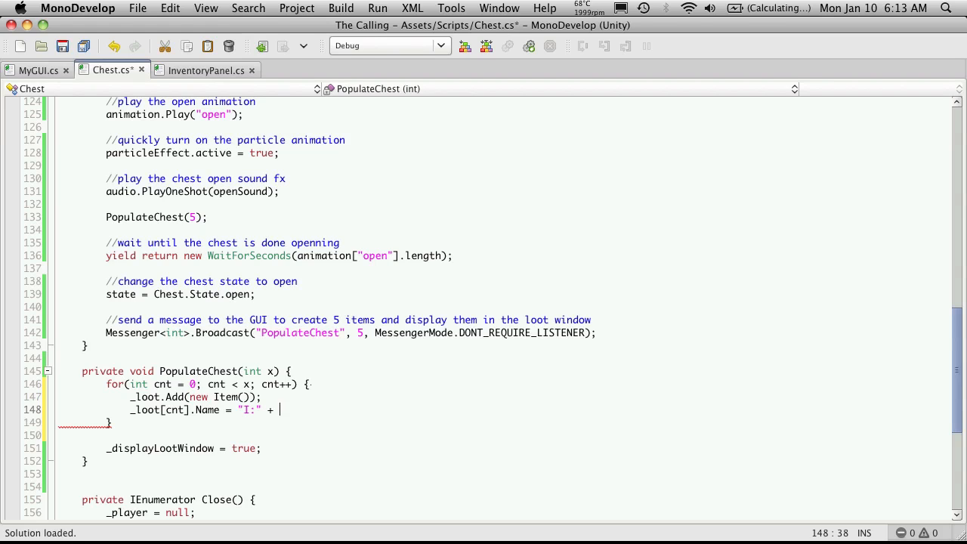
text(R)
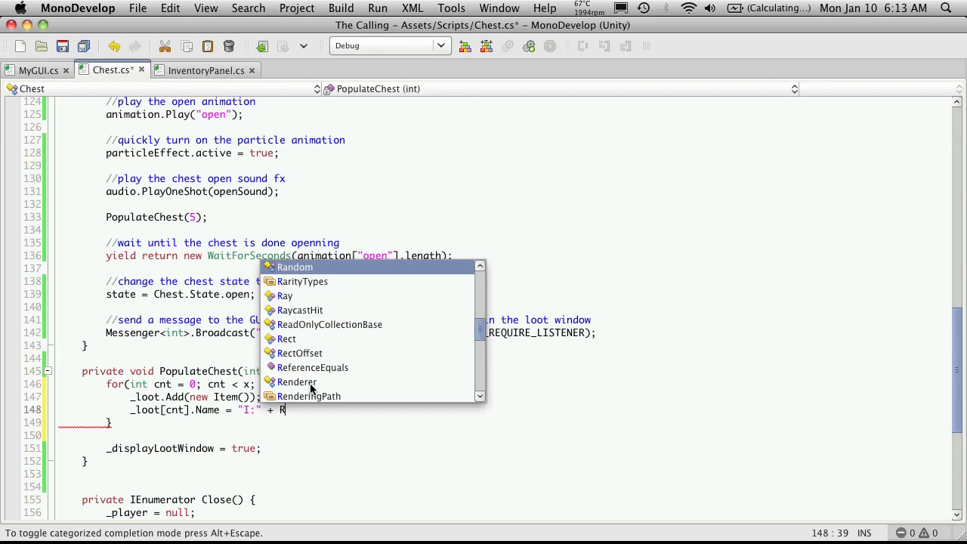
text(andom.Range()
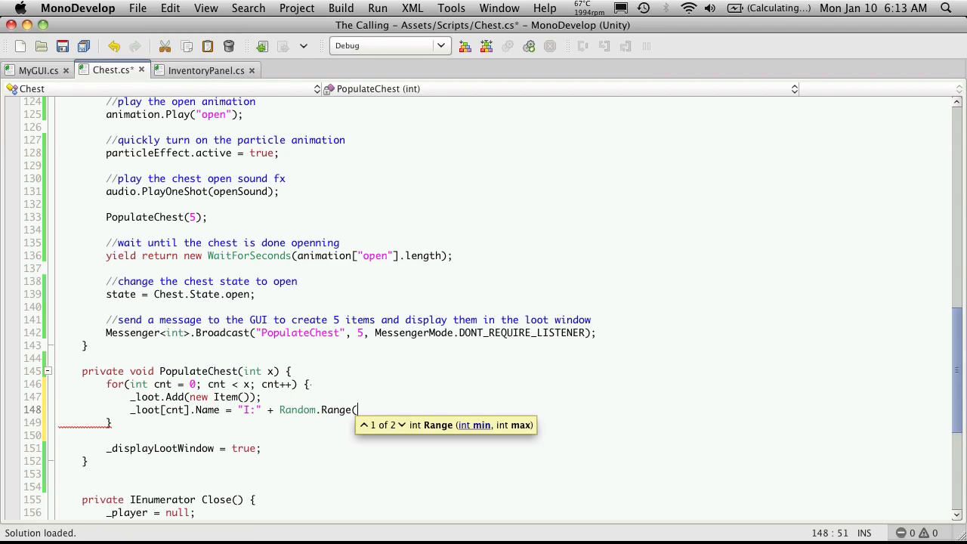
text(0)
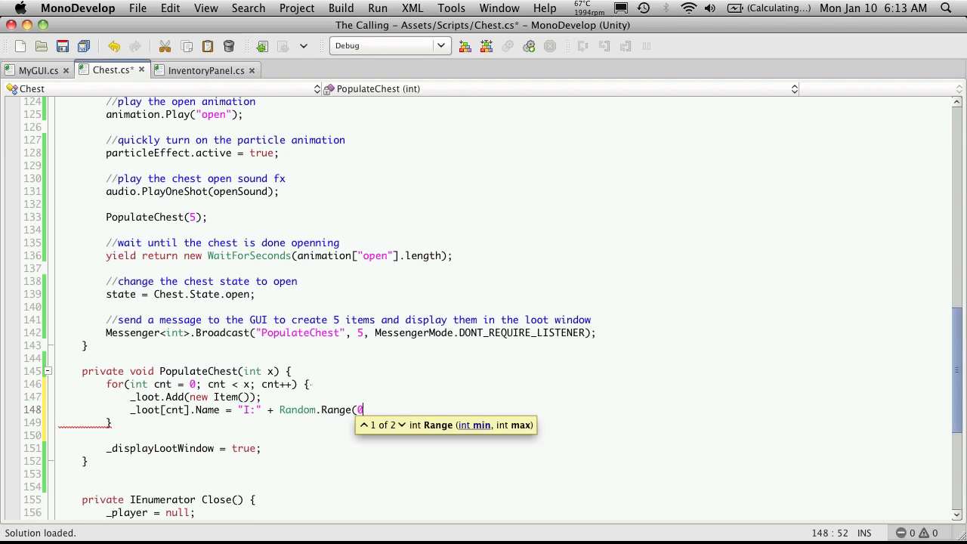
text(, 100)
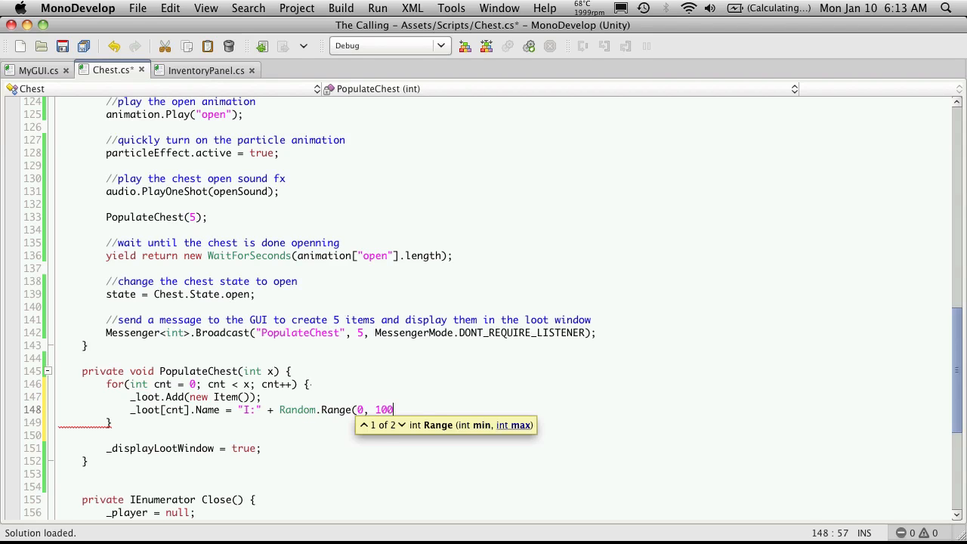
text();)
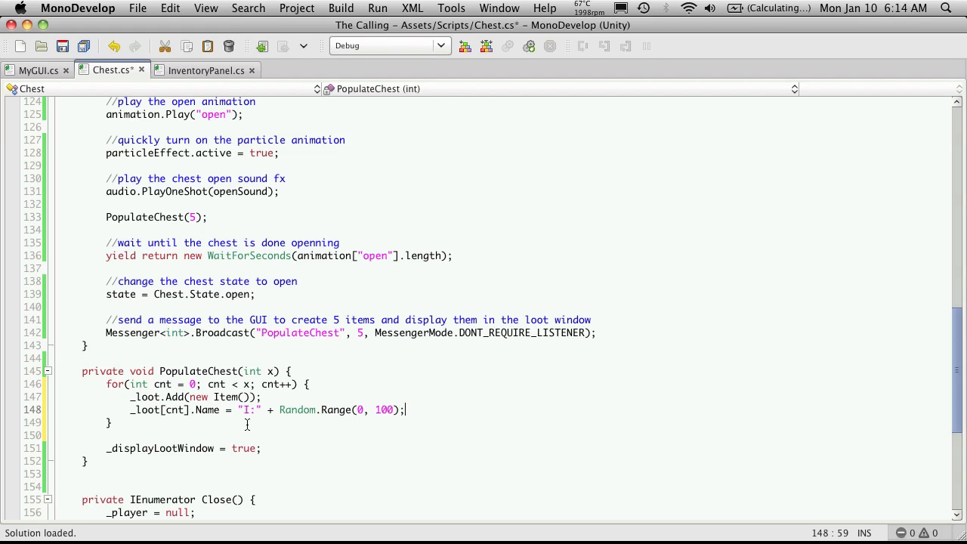
- Comment out the Messenger<int> broadcast and add Messenger.Broadcast("DisplayLoot"); after it
click(179, 436)
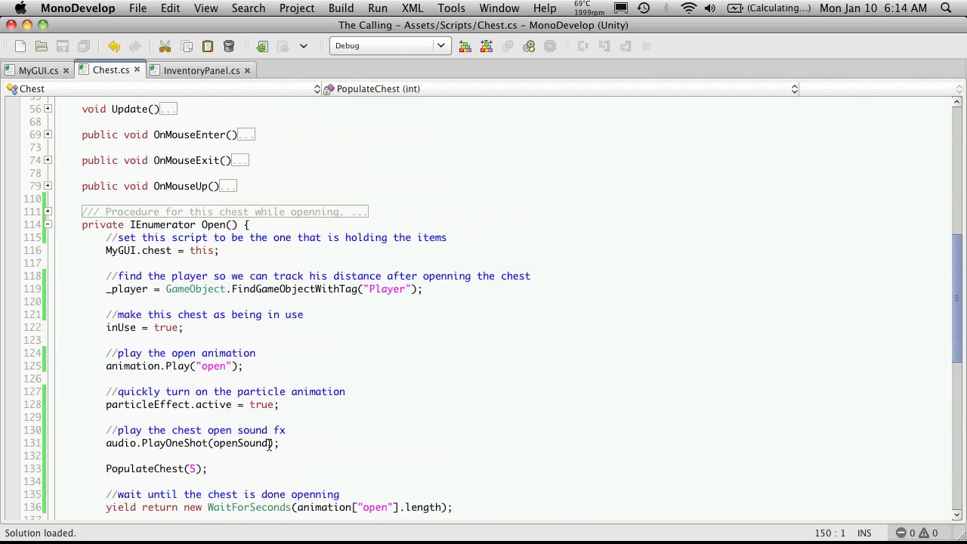
mouse_move(248, 302)
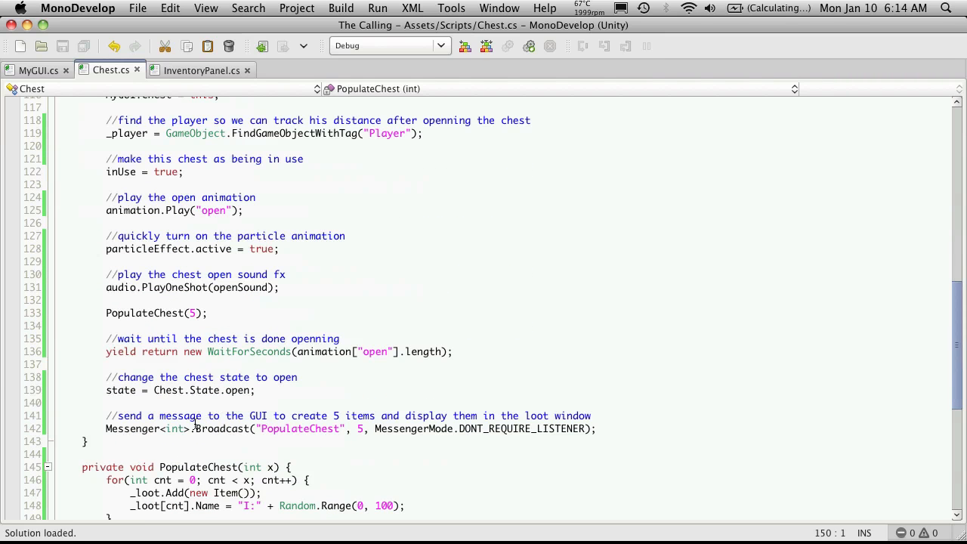
scroll(down, 3)
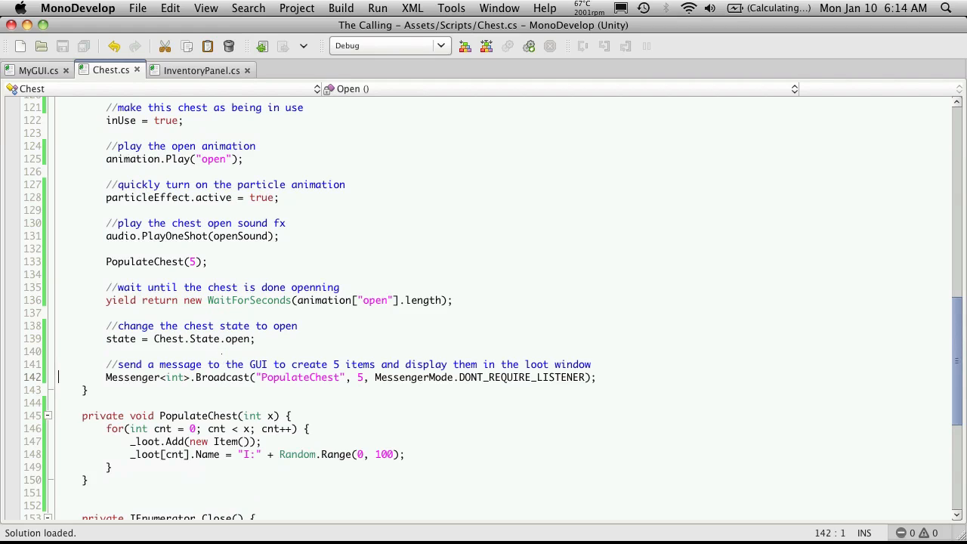
key(cmd+/)
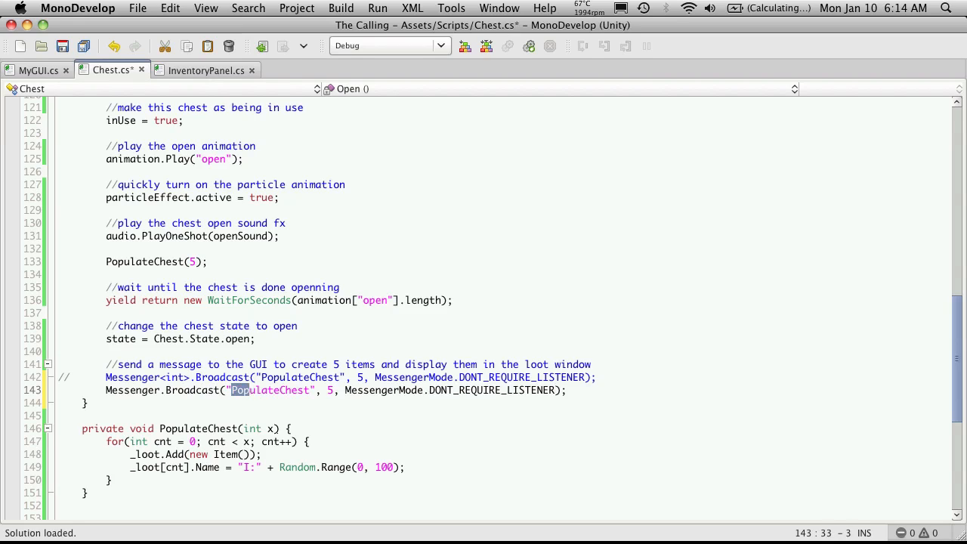
text(D)
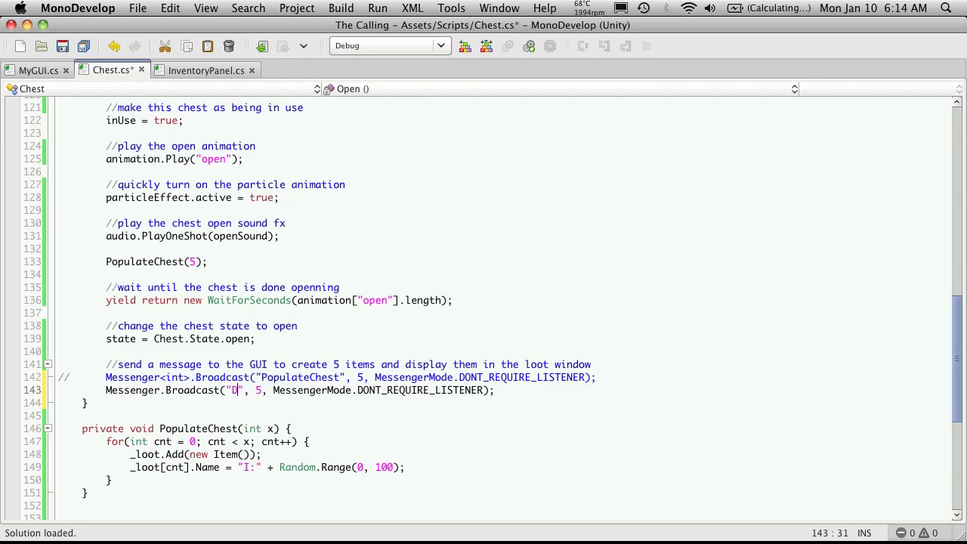
text(isplay)
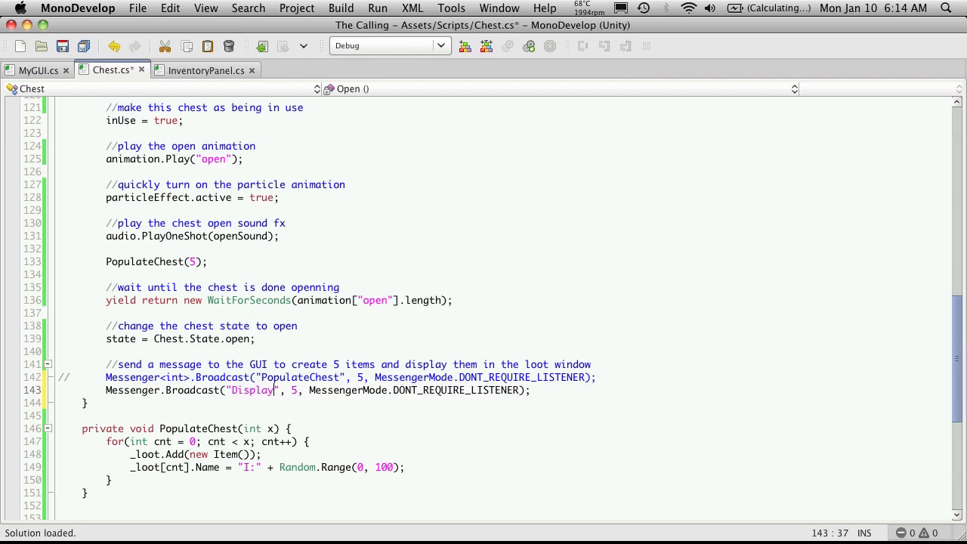
text(Loot");)
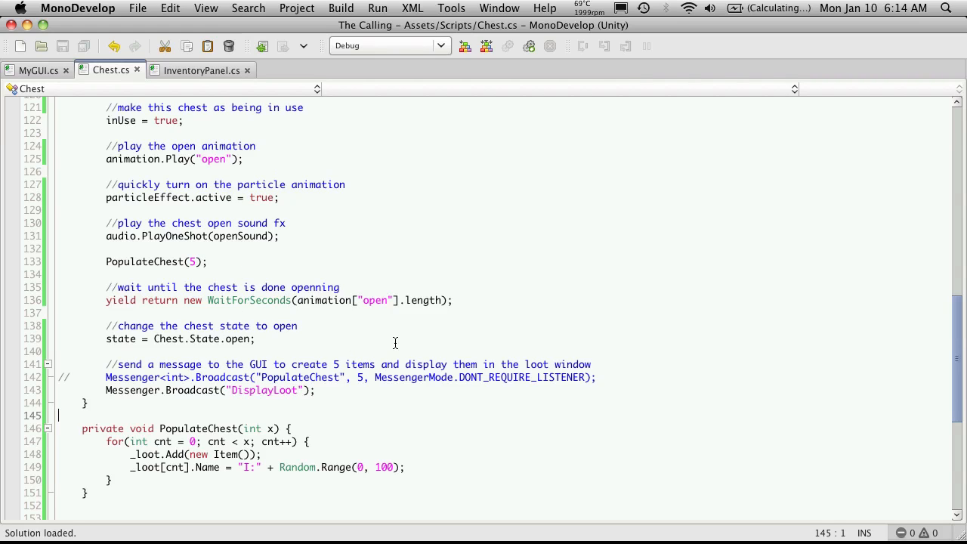
- Add an empty private void DisplayLoot() { } method in MyGUI.cs above PopulateChest
click(39, 70)
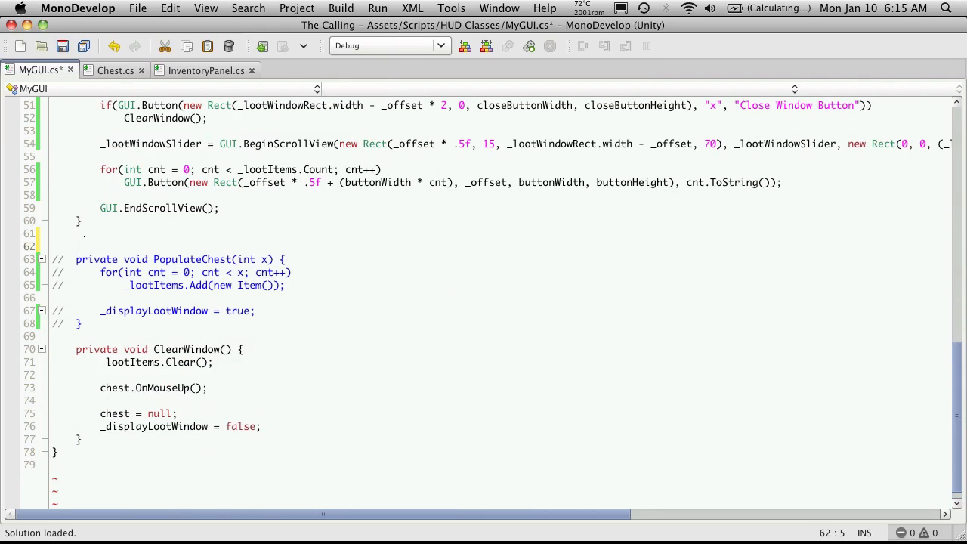
text(private)
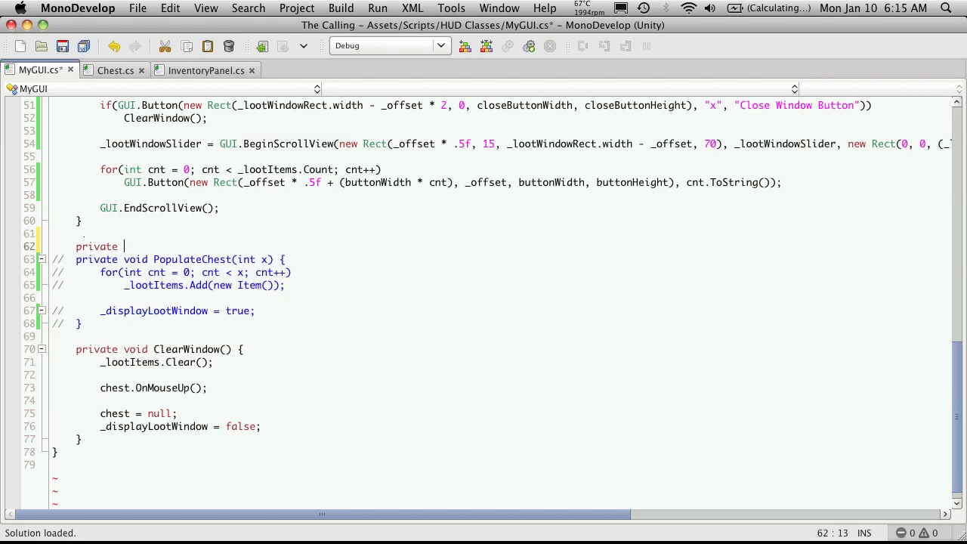
text(void)
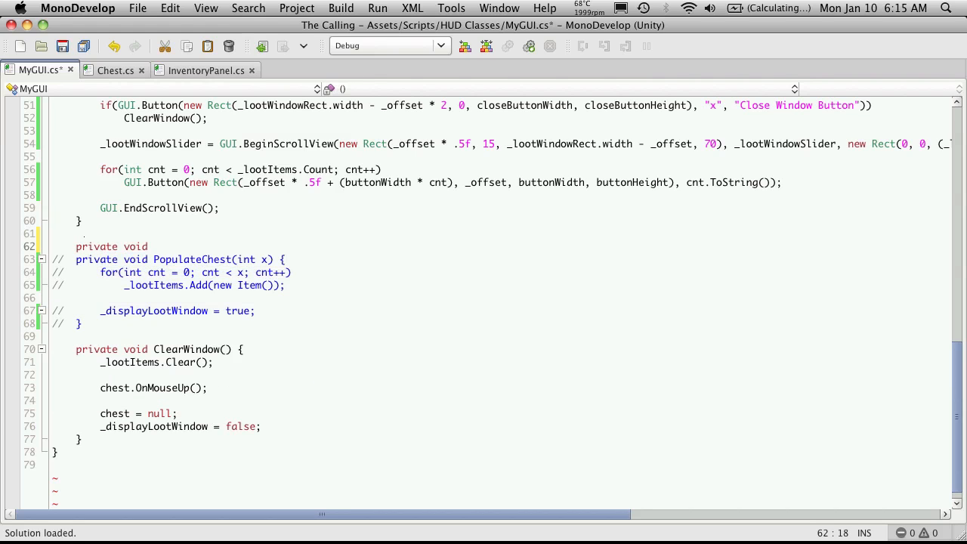
text(DisplayLo)
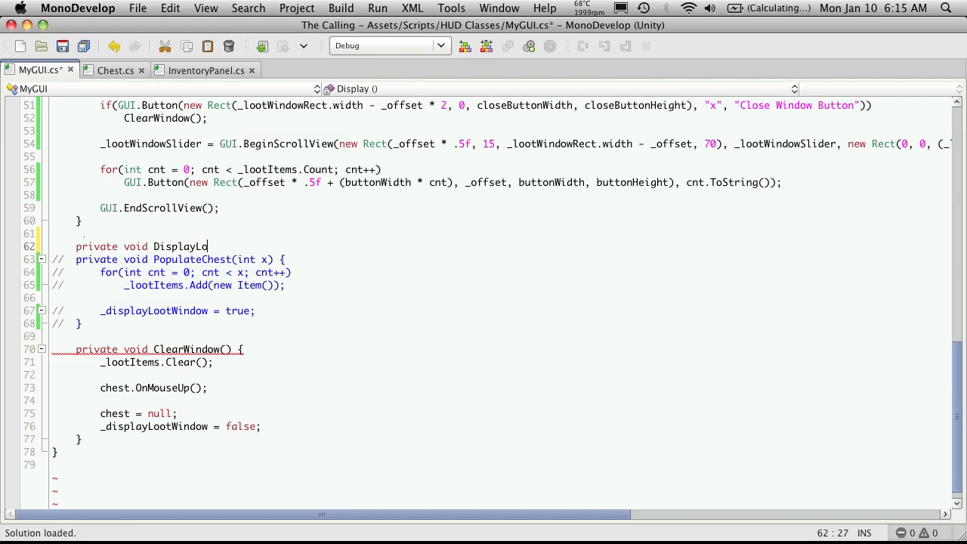
text(ot() {)
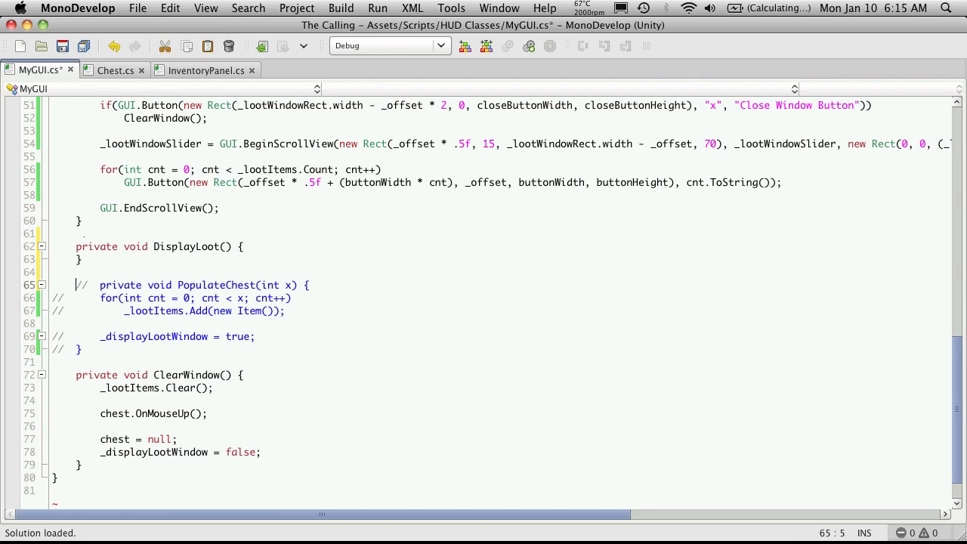
scroll(up, 3)
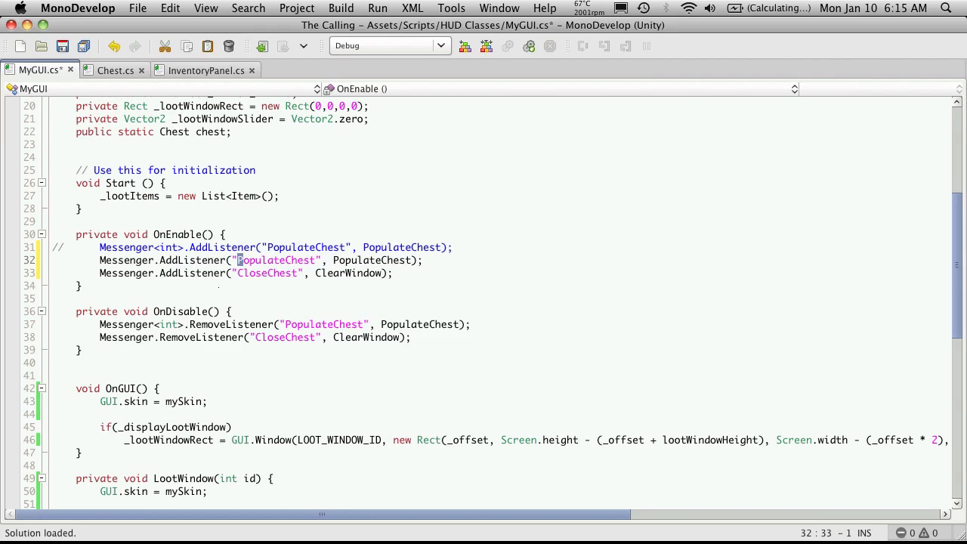
- Change OnEnable's AddListener to "DisplayLoot" handled by DisplayLoot
double_click(278, 260)
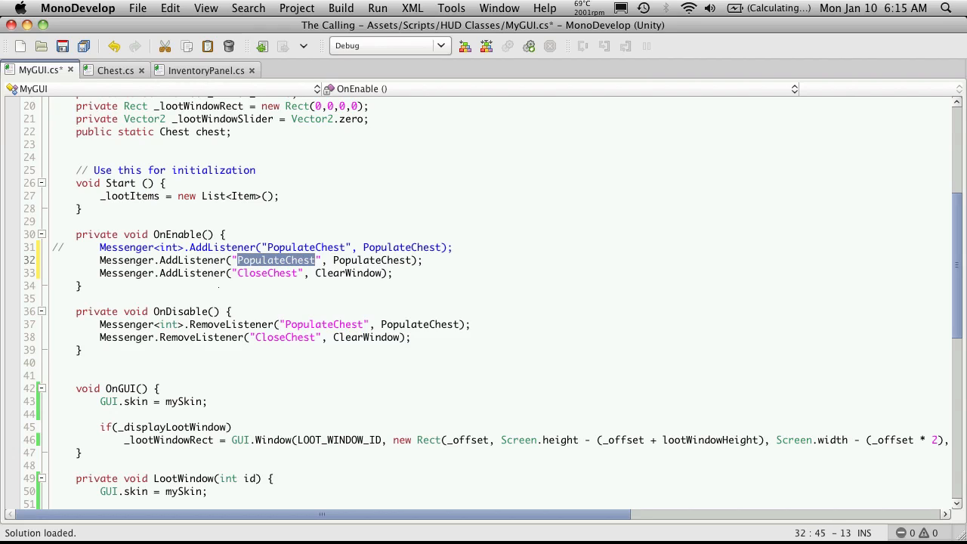
text(DisplayLoot)
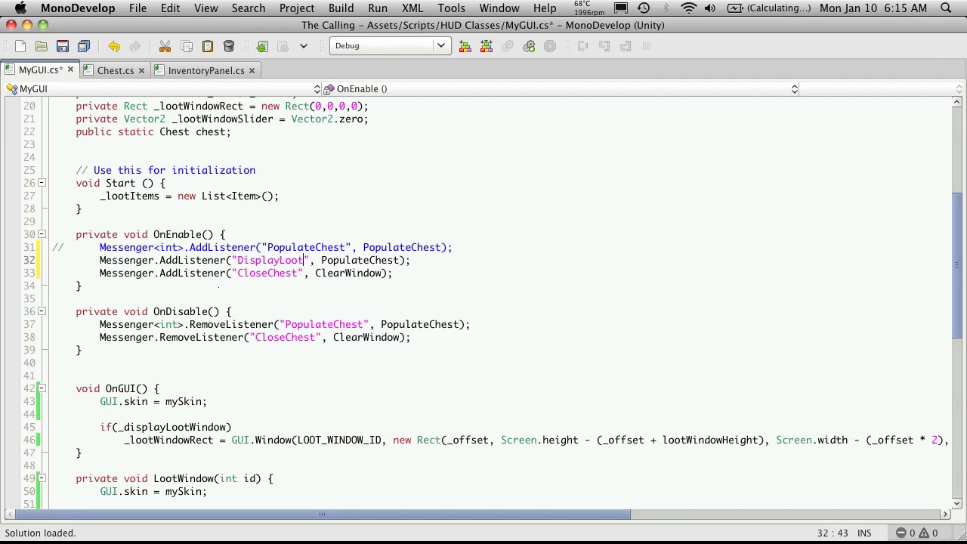
double_click(345, 260)
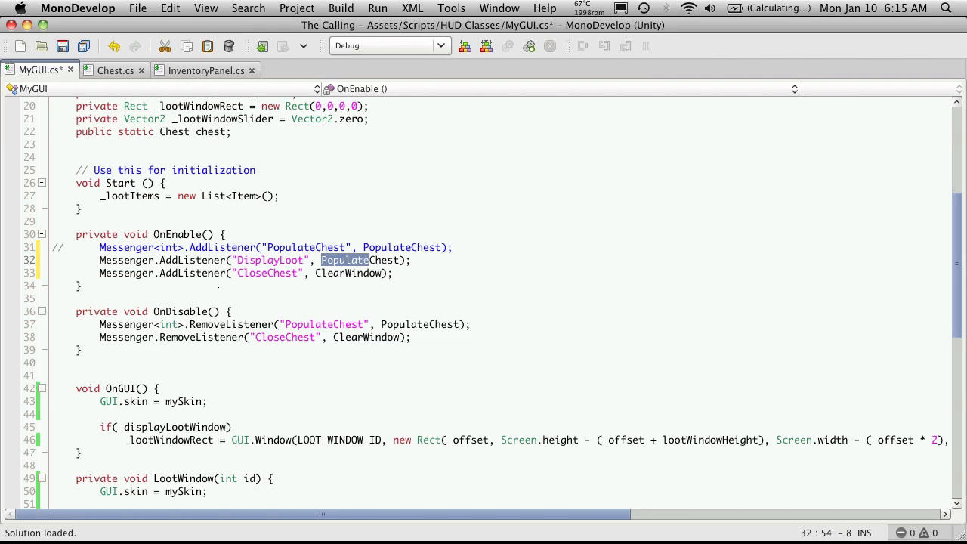
text(Dis)
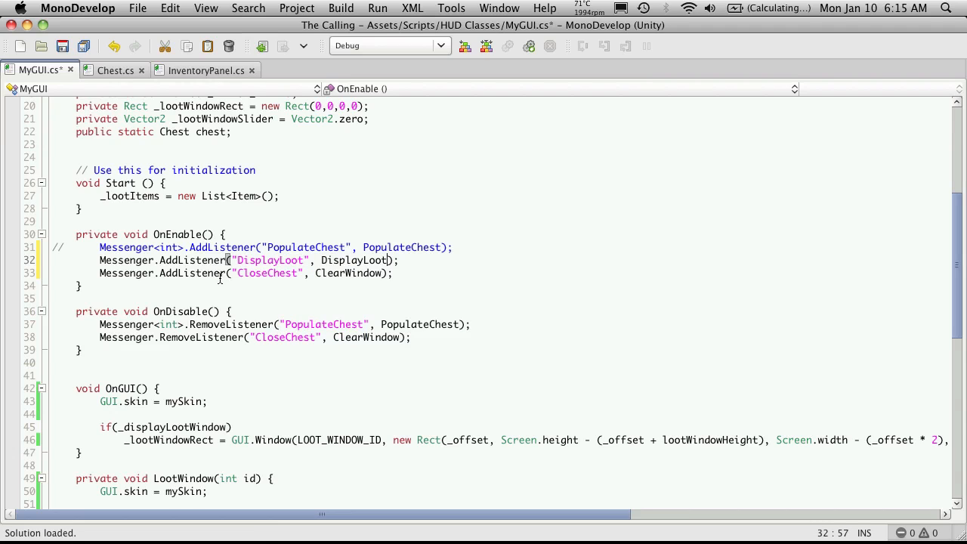
click(284, 324)
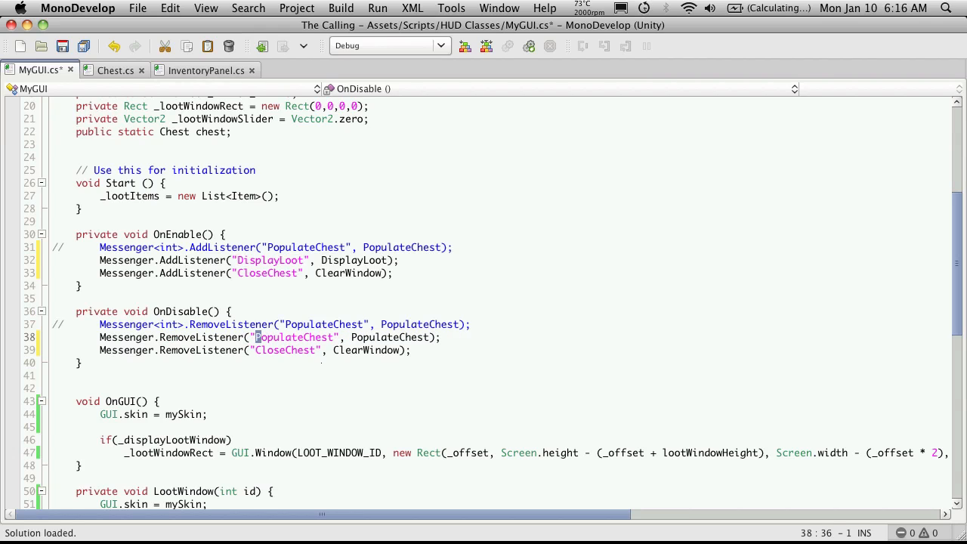
- Change OnDisable's RemoveListener to DisplayLoot and save MyGUI.cs
double_click(295, 337)
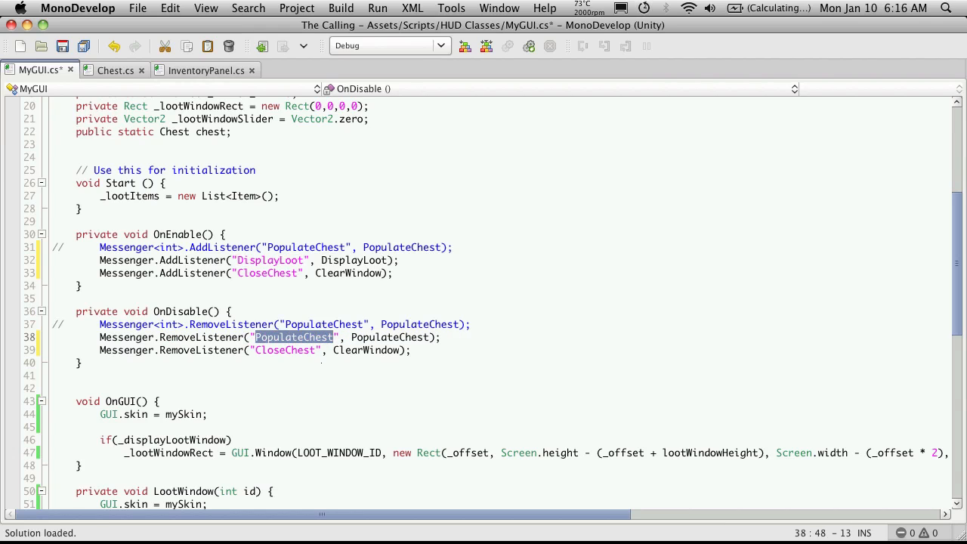
text(DisplayLoot)
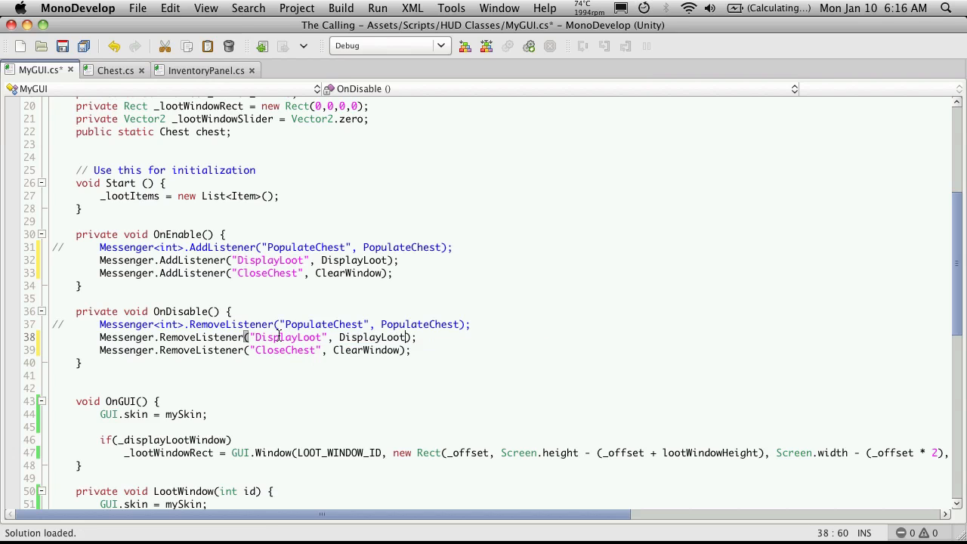
key(cmd+s)
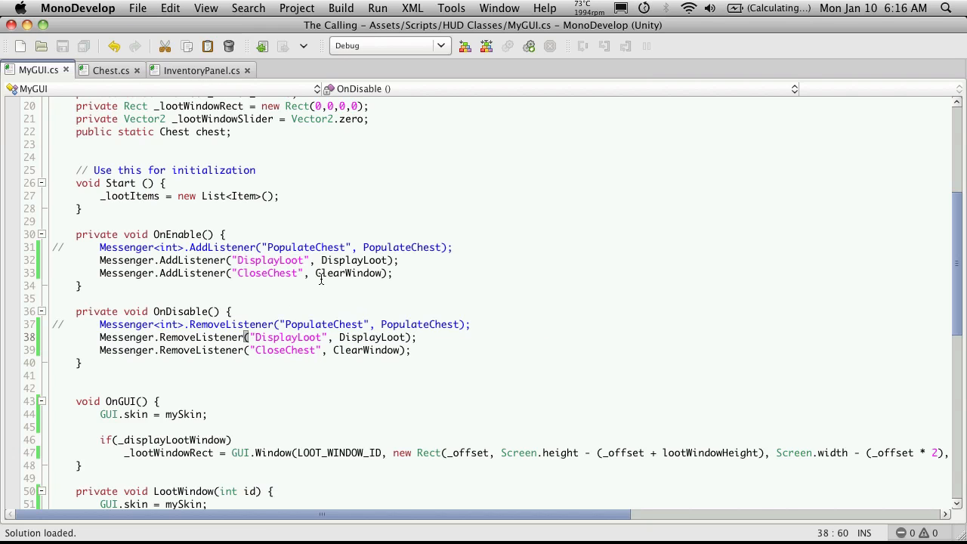
scroll(down, 3)
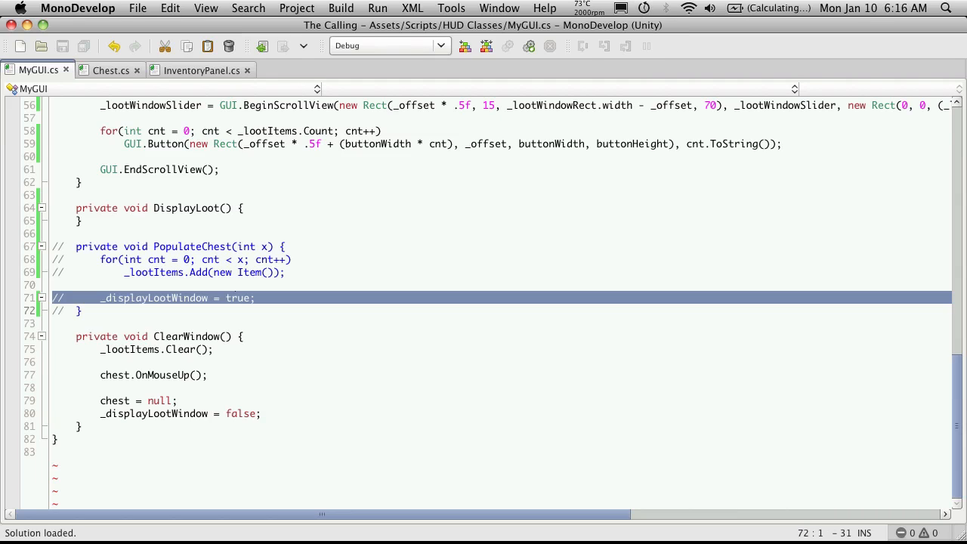
- Set _displayLootWindow = true; in DisplayLoot, review the LootWindow code, and return to Chest.cs
text(_displayLootWindow = true;)
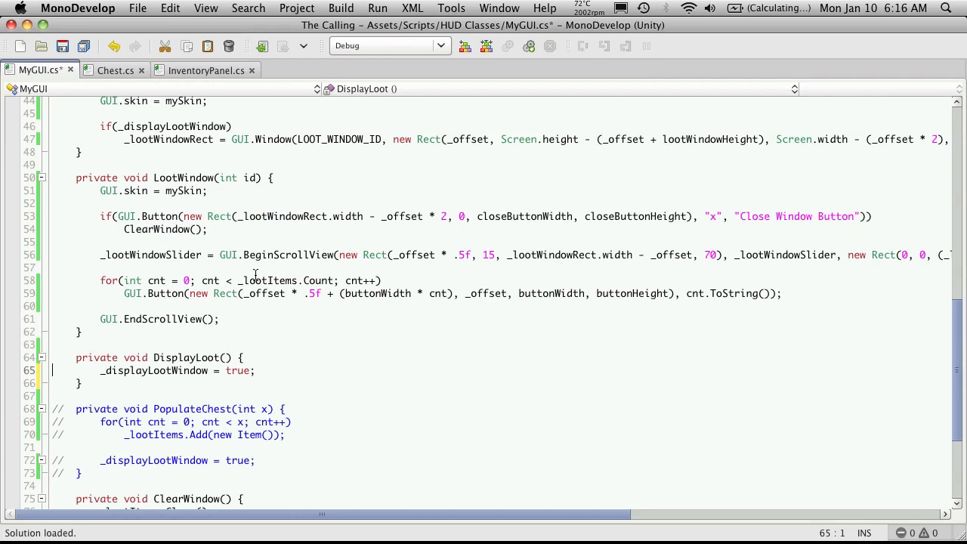
mouse_move(568, 223)
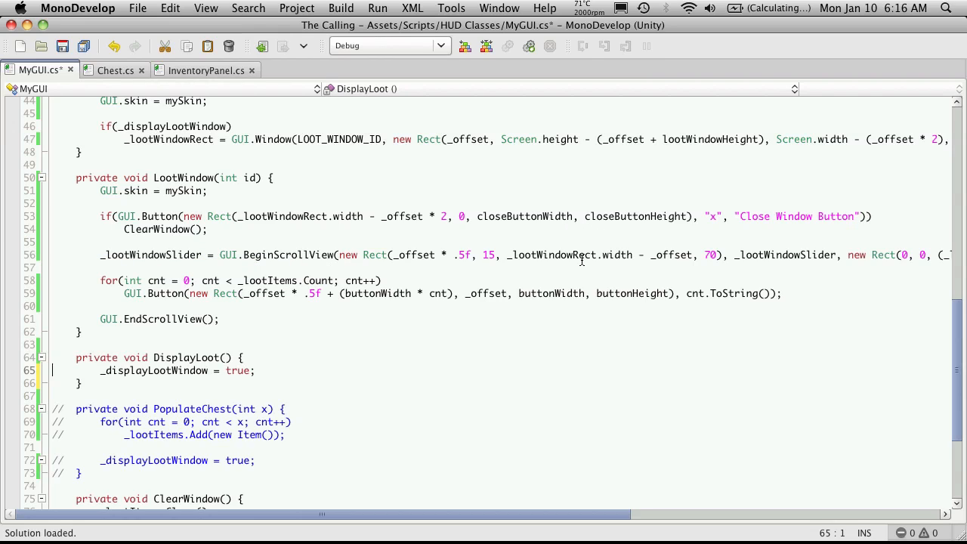
mouse_move(825, 266)
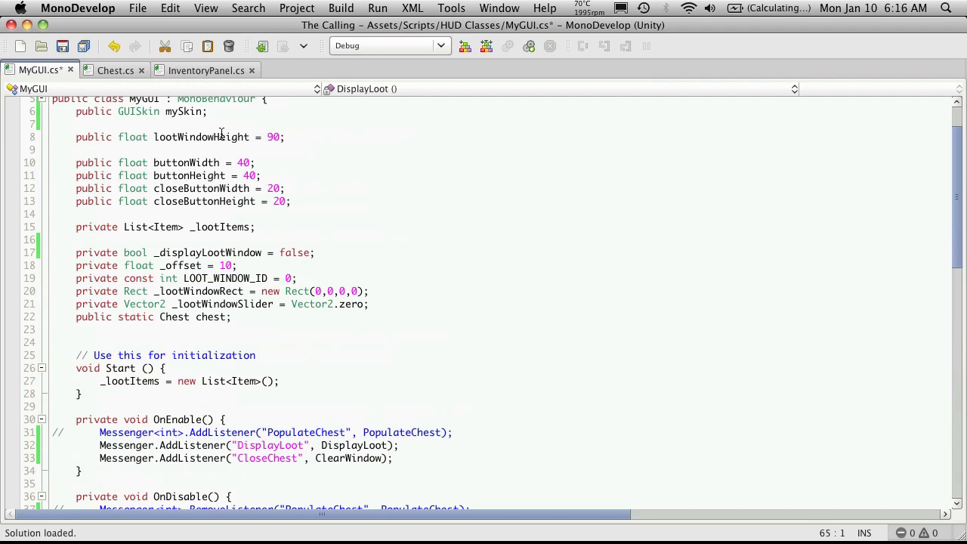
scroll(down, 3)
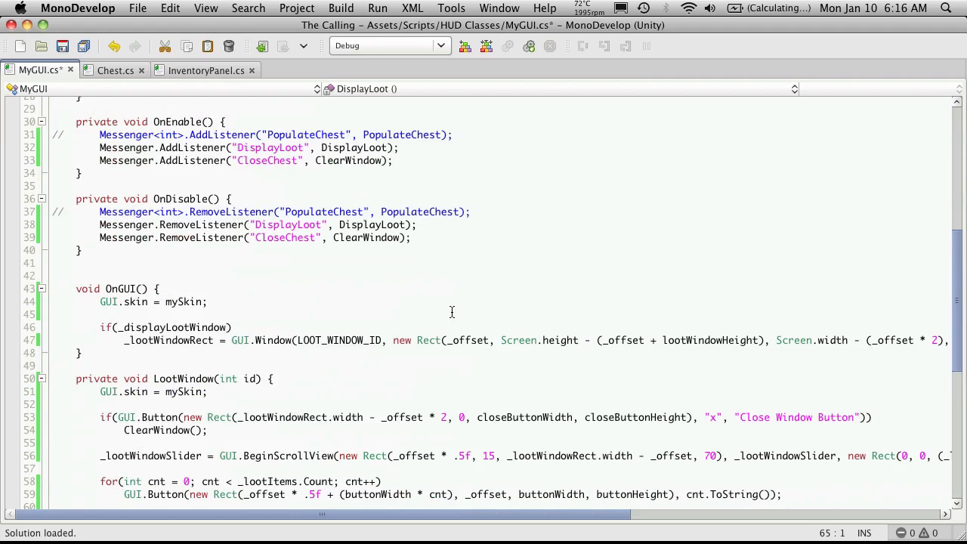
scroll(down, 3)
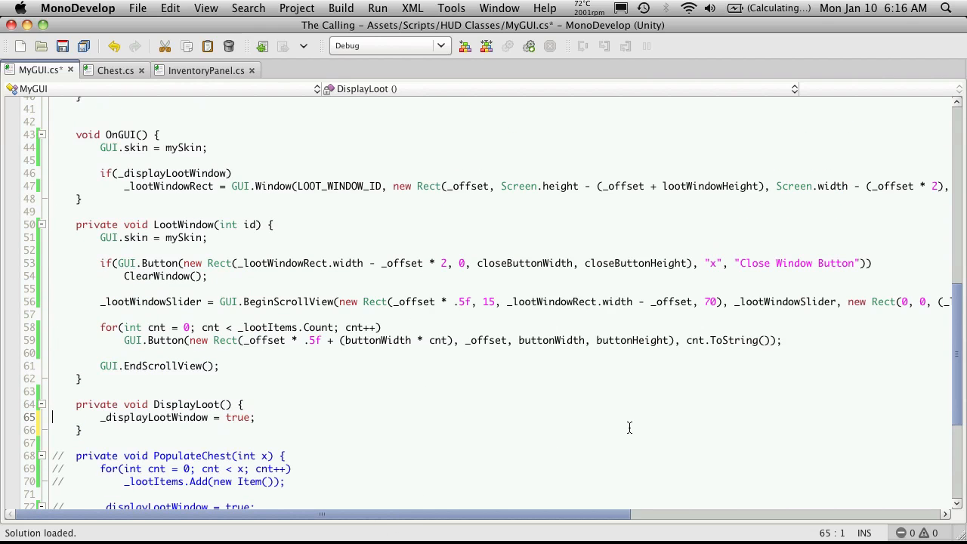
scroll(right, 3)
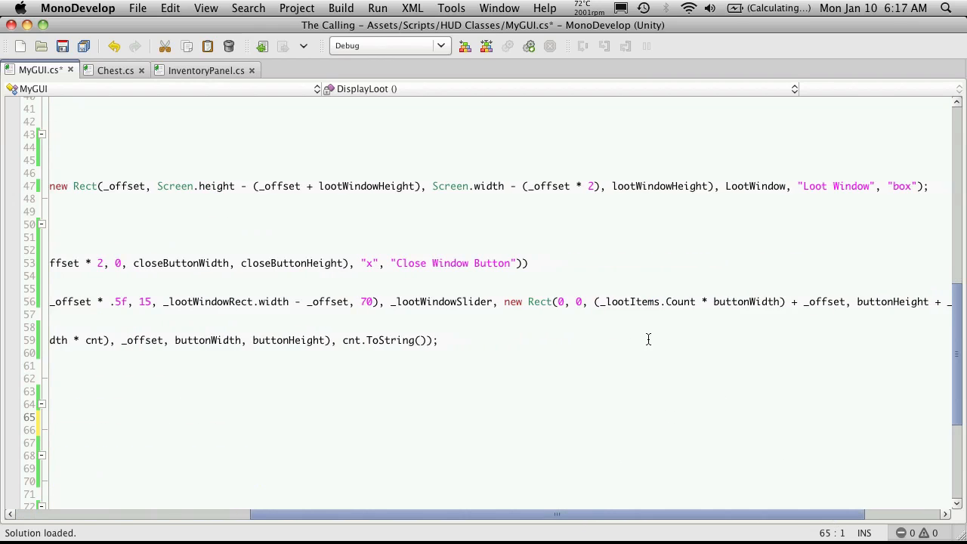
mouse_move(678, 303)
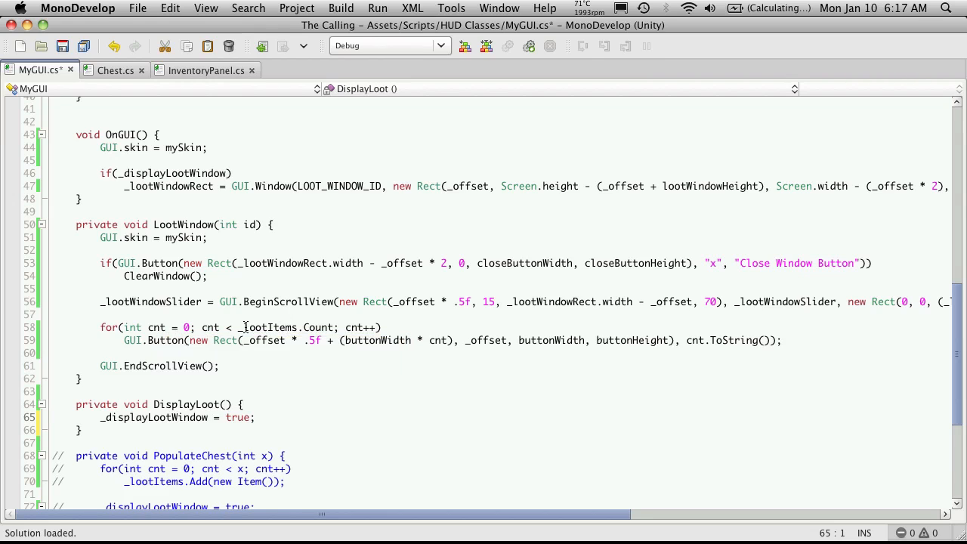
click(387, 340)
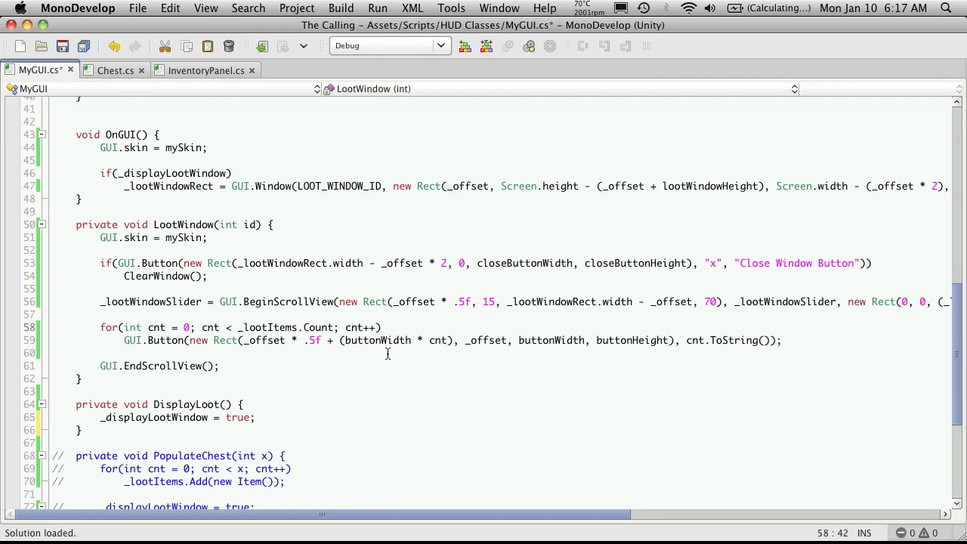
click(115, 69)
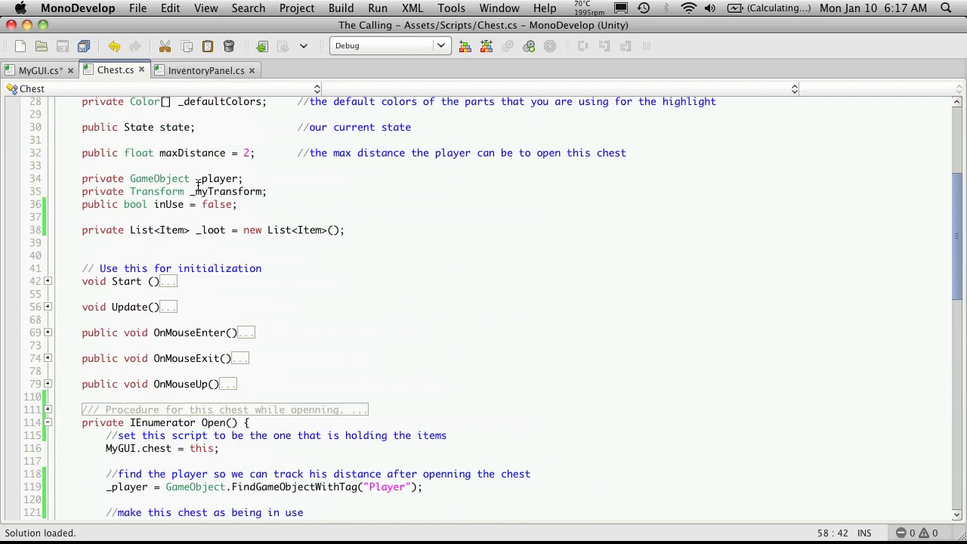
- Rename Chest.cs's private _loot field to a public loot list
double_click(103, 230)
text(ublic)
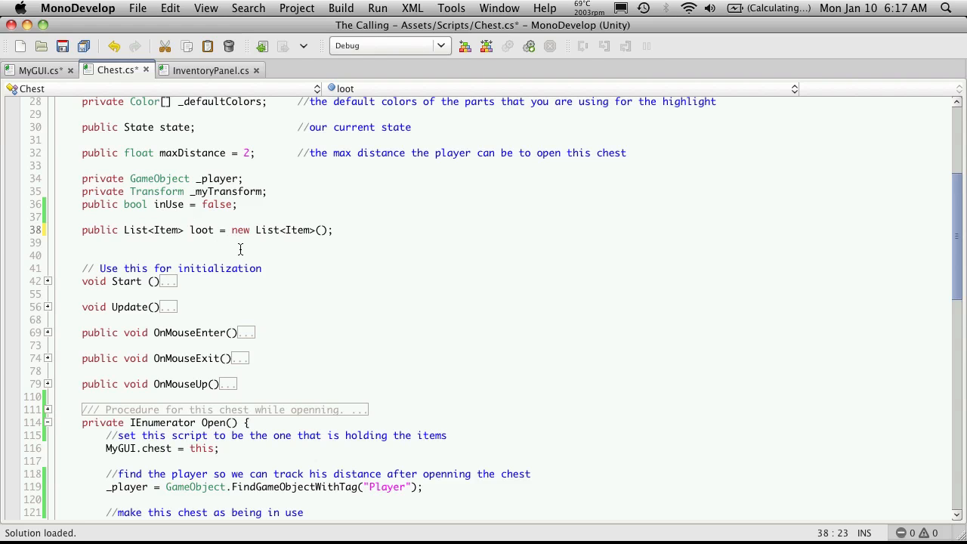
scroll(down, 3)
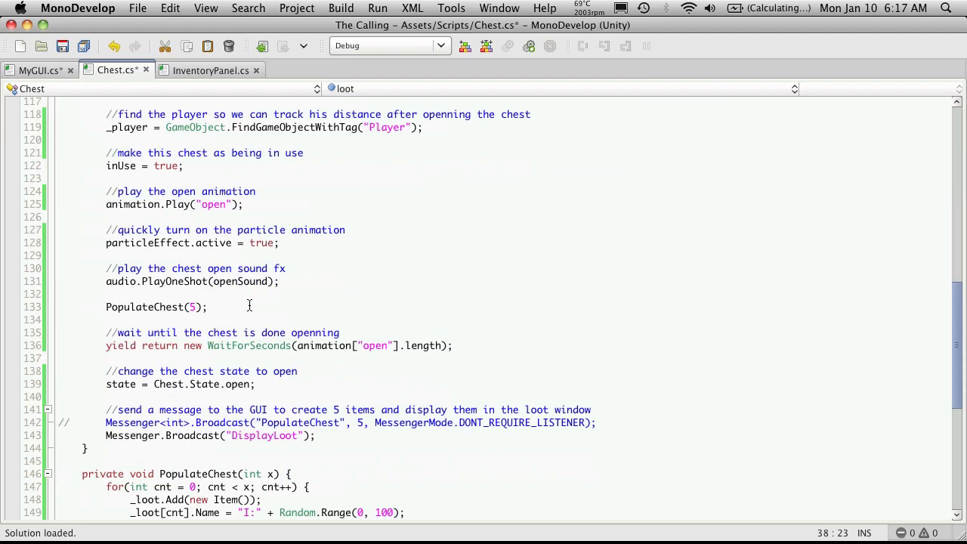
scroll(down, 3)
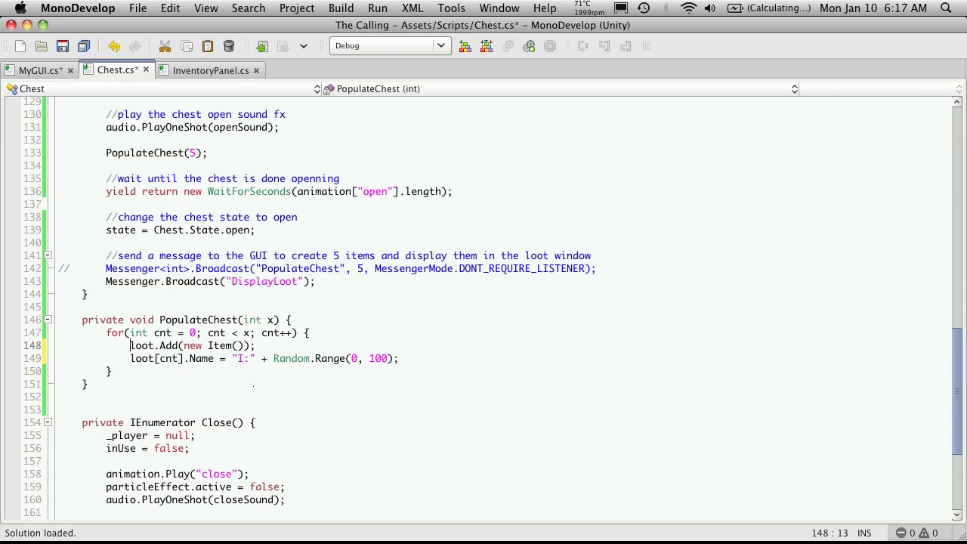
click(197, 334)
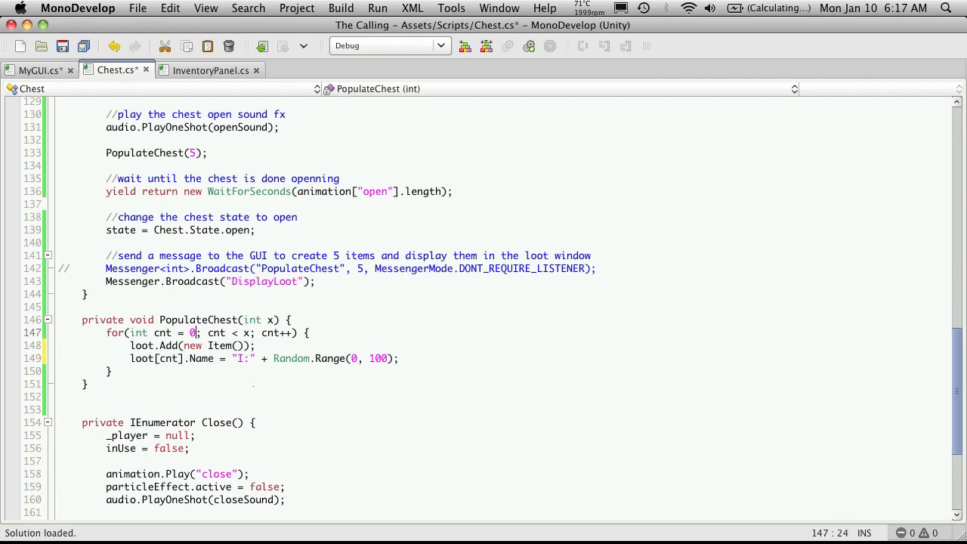
scroll(down, 3)
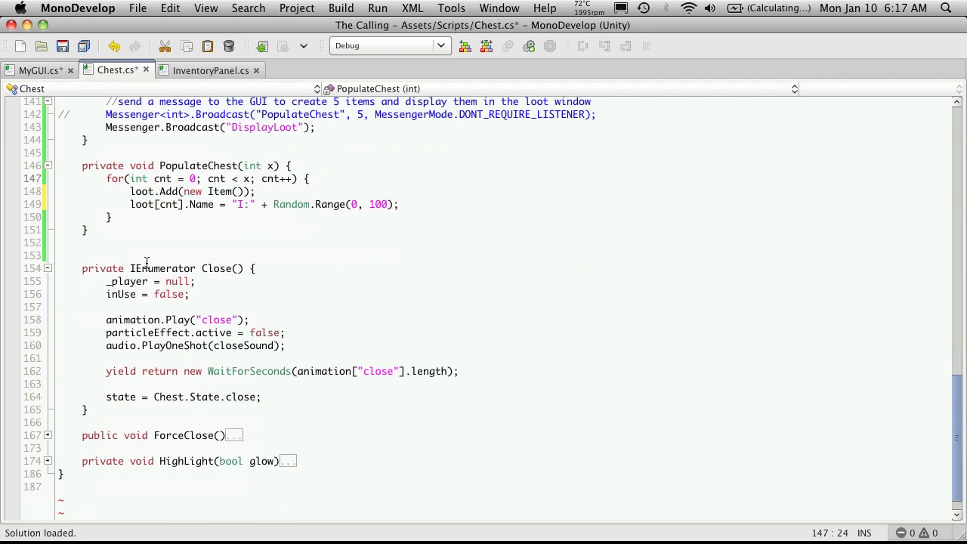
- Make MyGUI's loop use chest.loot.Count and label buttons chest.loot[cnt].Name, then save
click(38, 69)
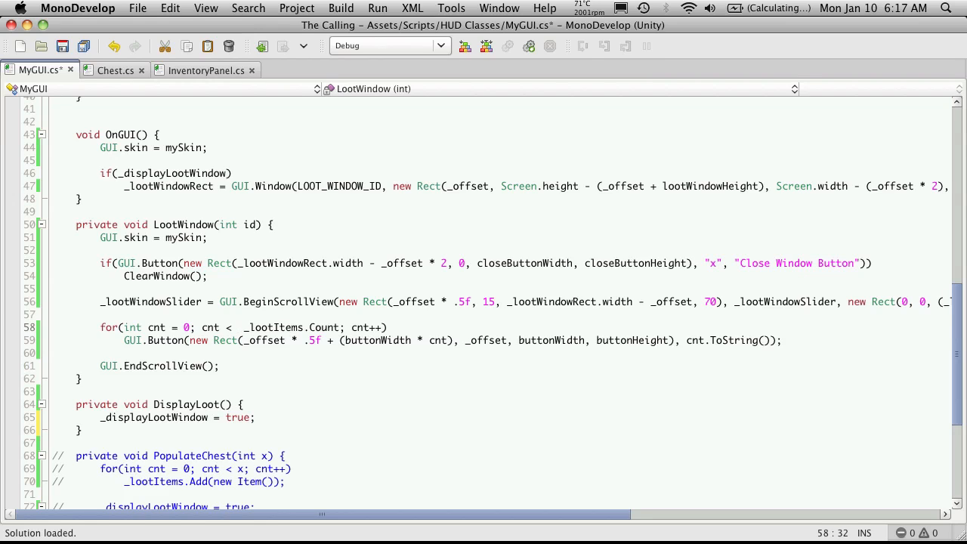
text(chest.l)
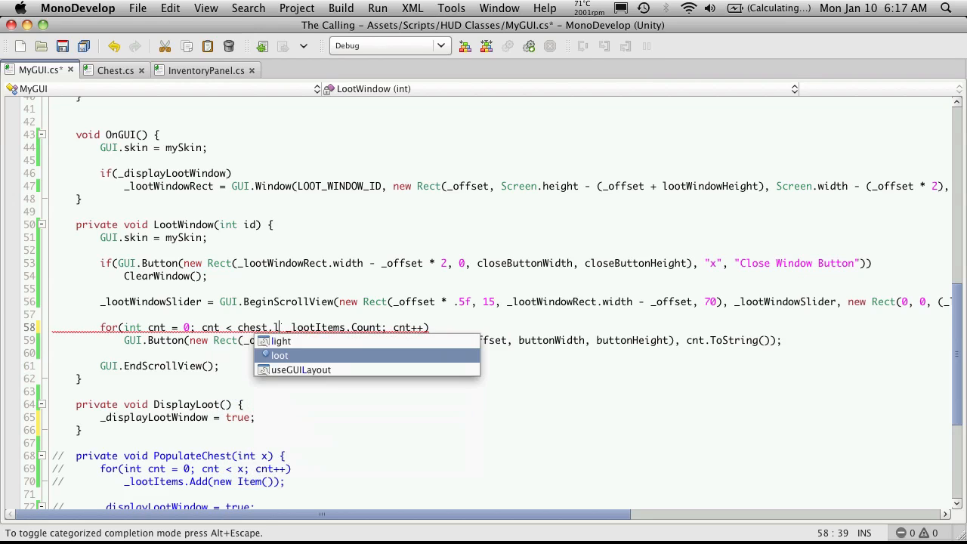
text(oot.)
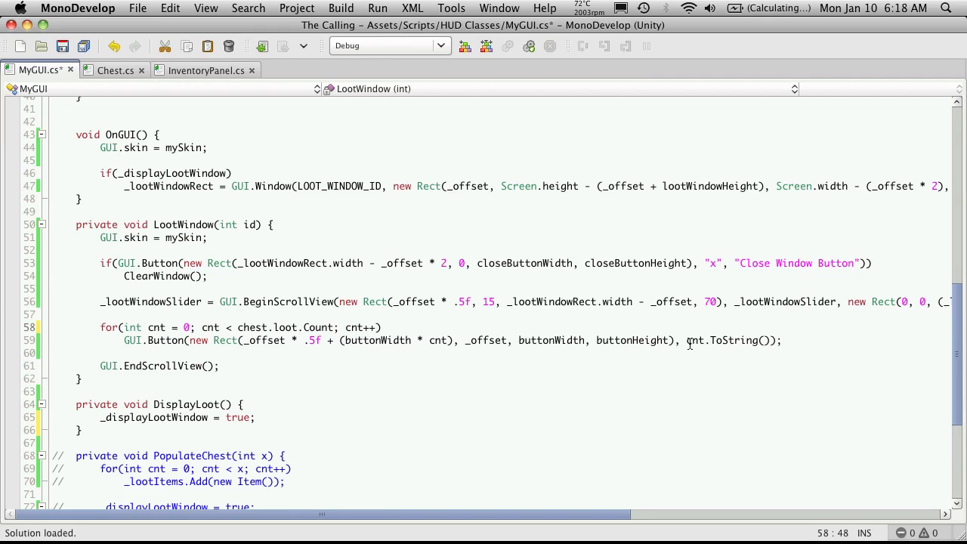
double_click(695, 340)
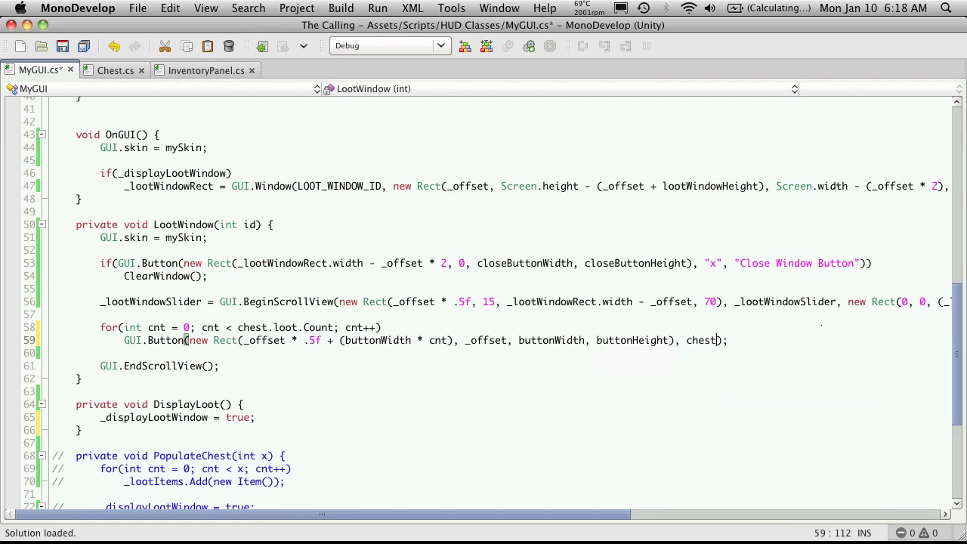
text(.loot)
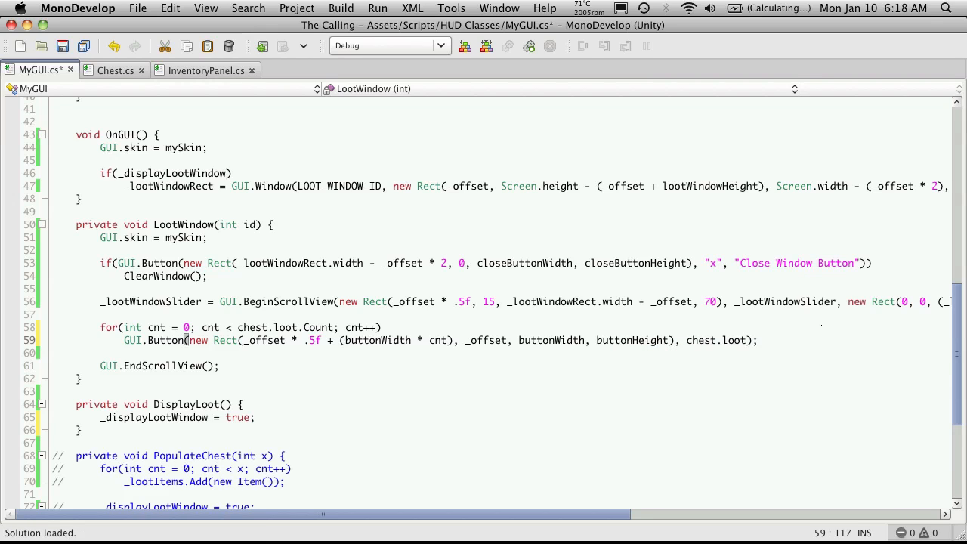
text([cnt)
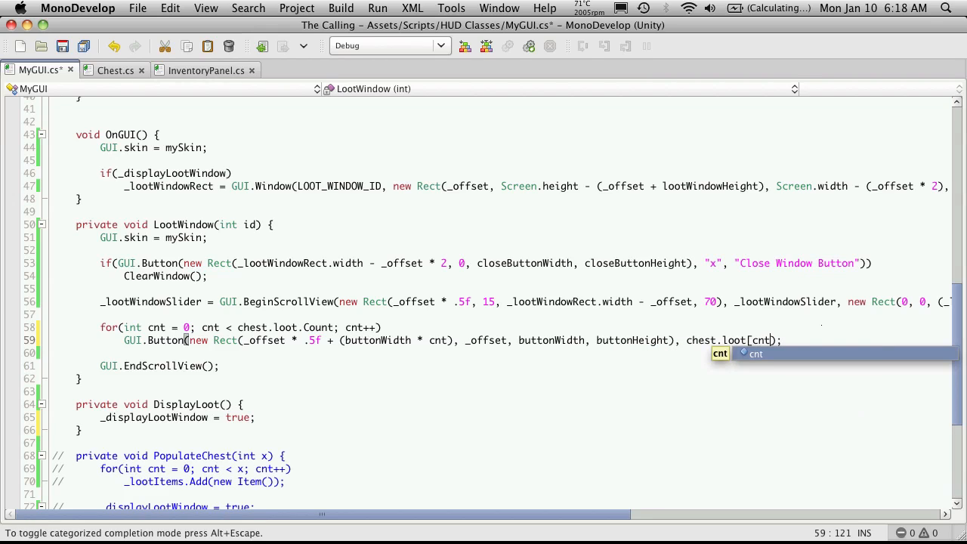
text(.Name)
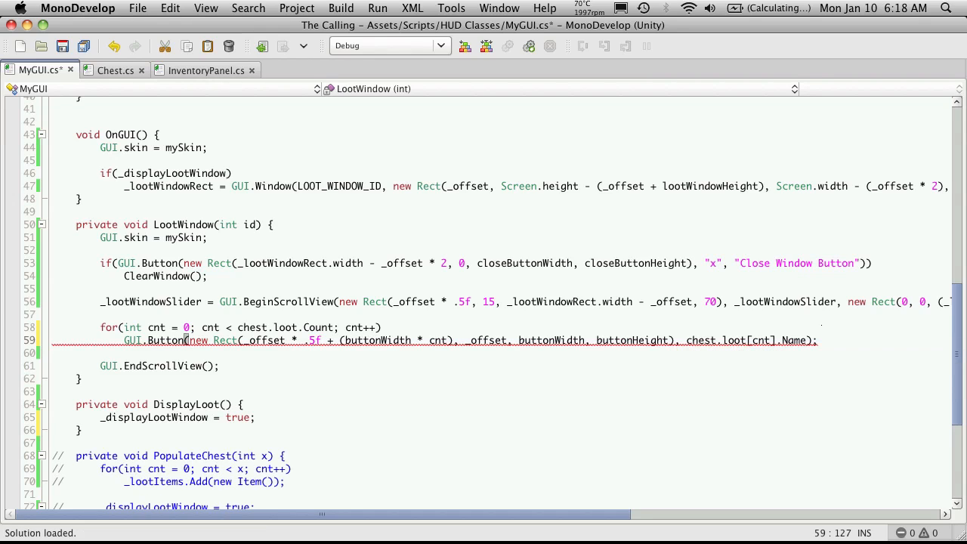
key(cmd+s)
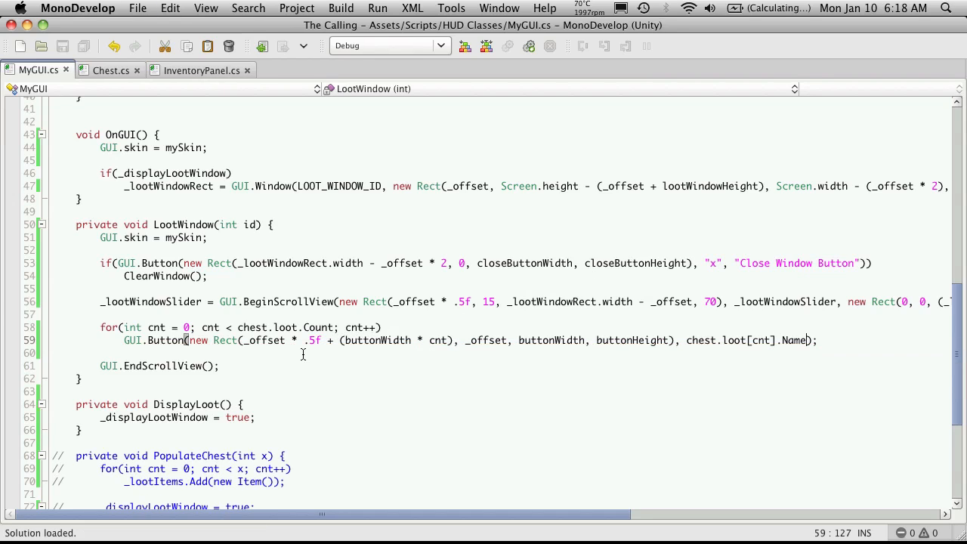
mouse_move(375, 359)
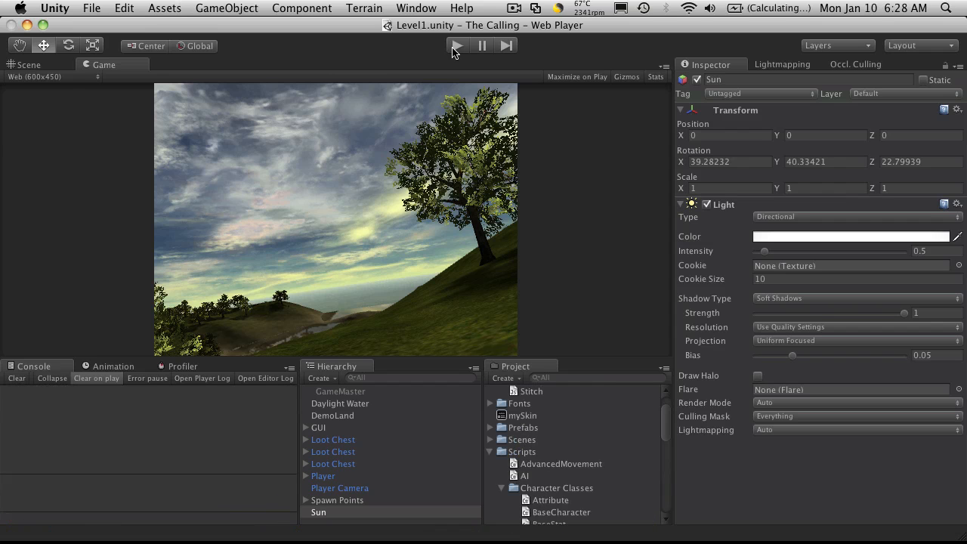
- Run the Level1 scene in Unity play mode for a playtest
click(457, 45)
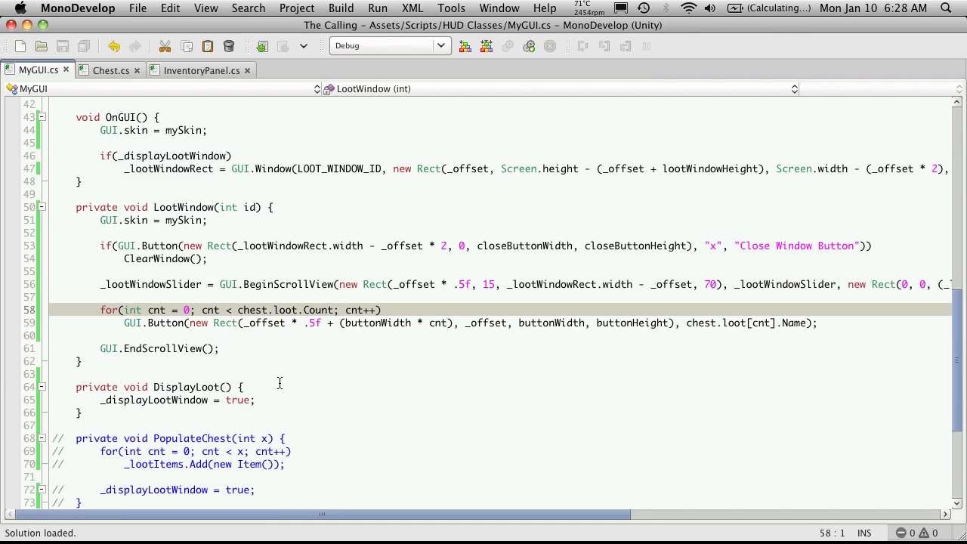
- Add if(chest == null) return; above LootWindow's loot button loop
scroll(down, 3)
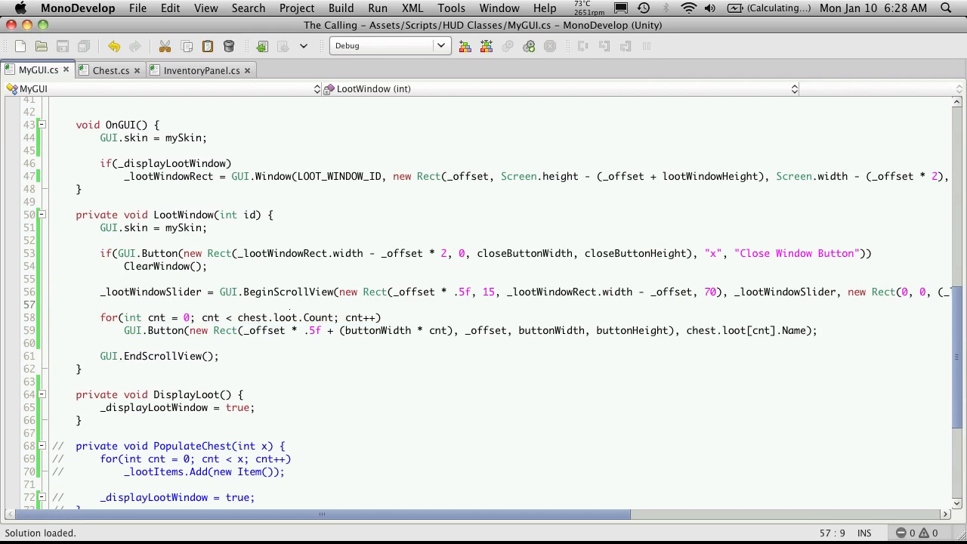
text(if()
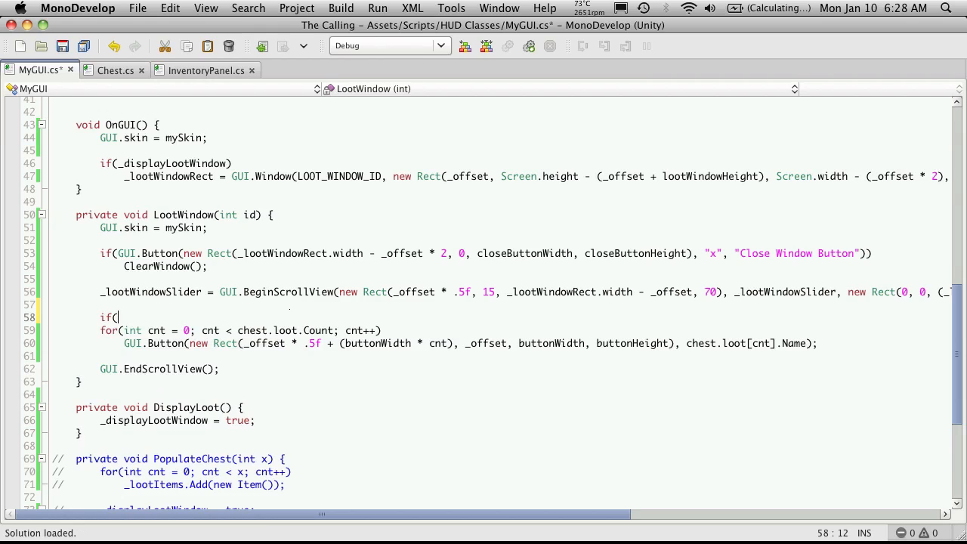
text(chest)
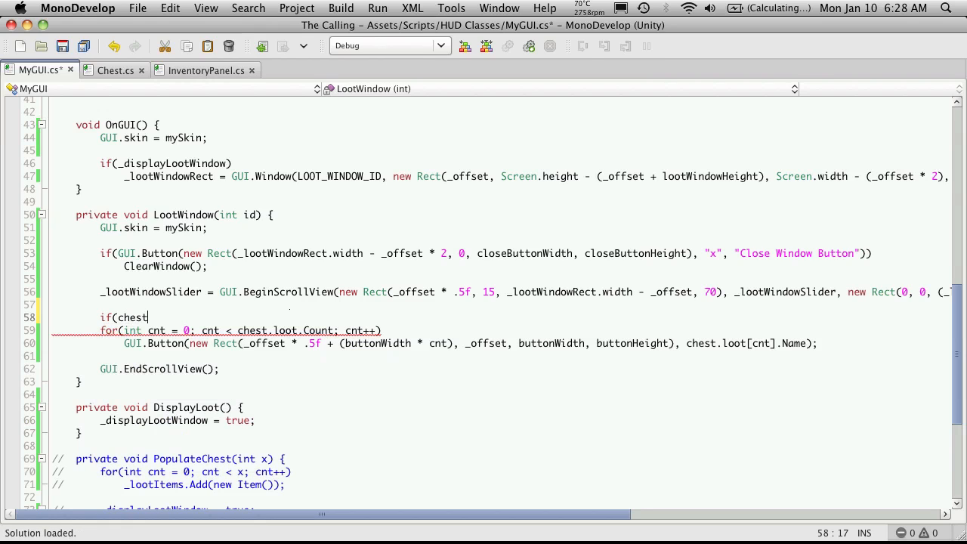
text(==)
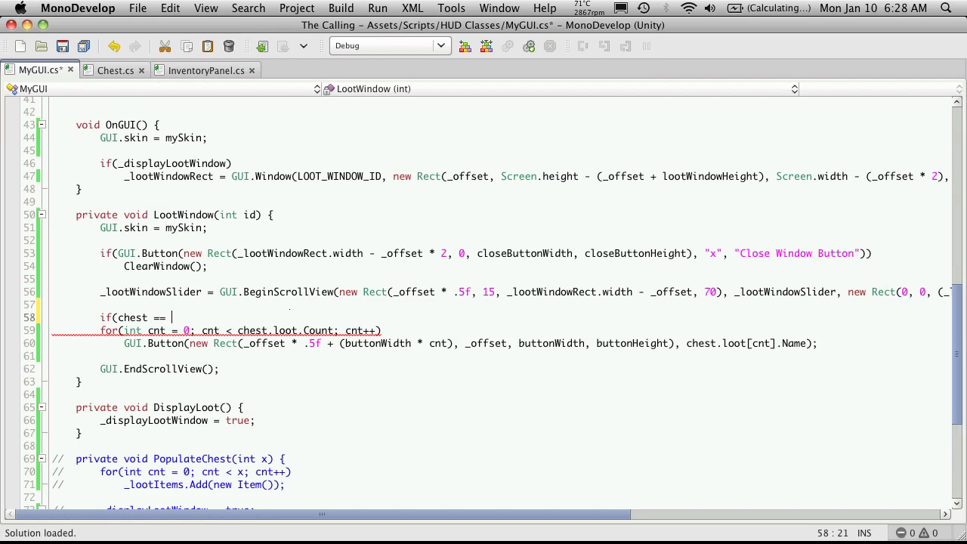
text(null))
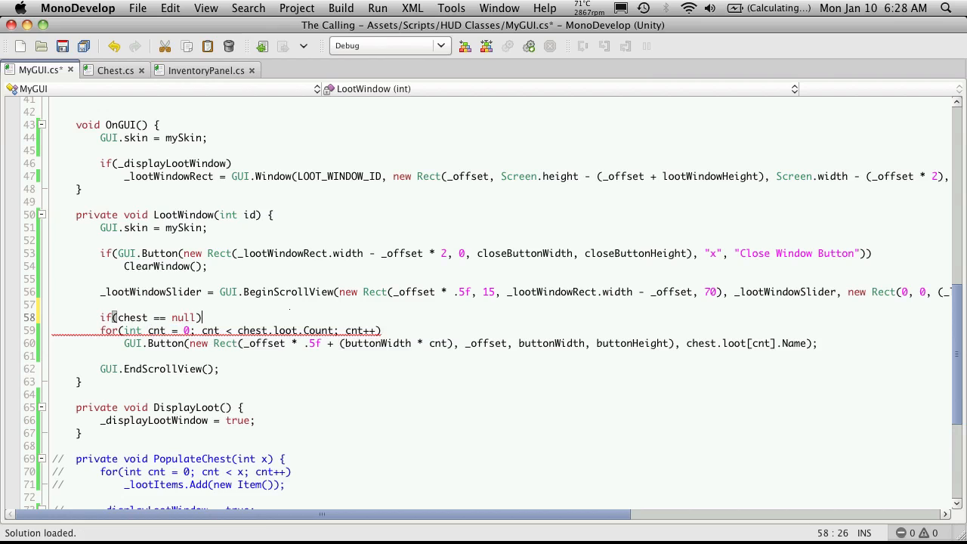
text(return)
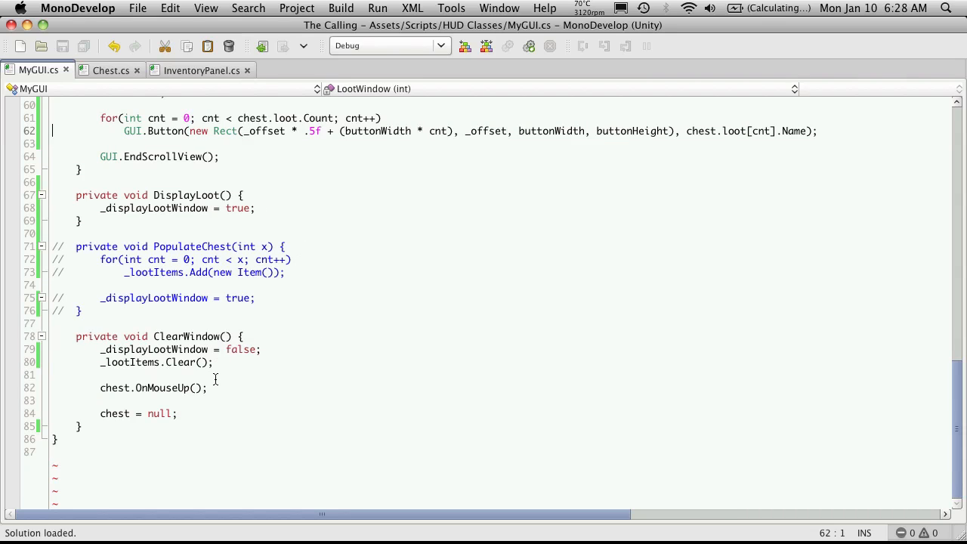
mouse_move(195, 412)
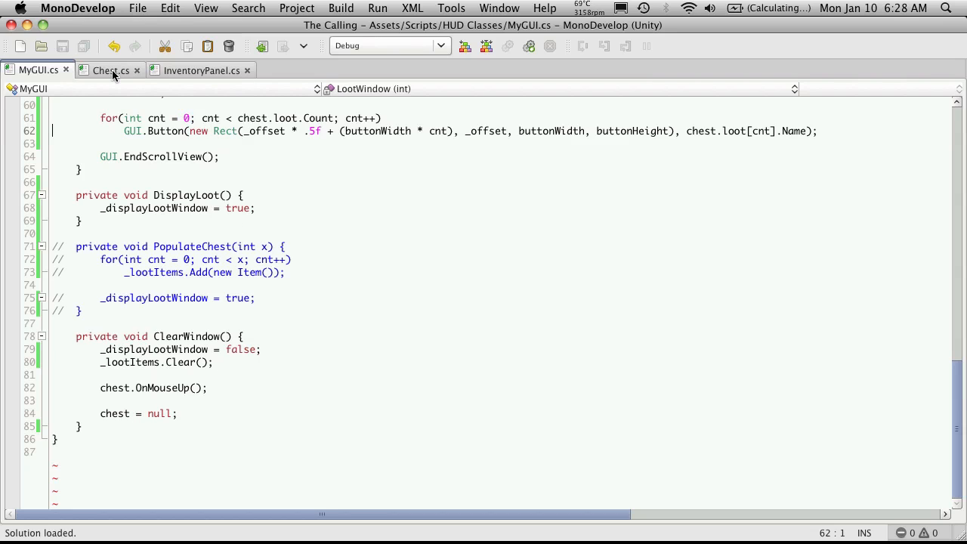
click(109, 70)
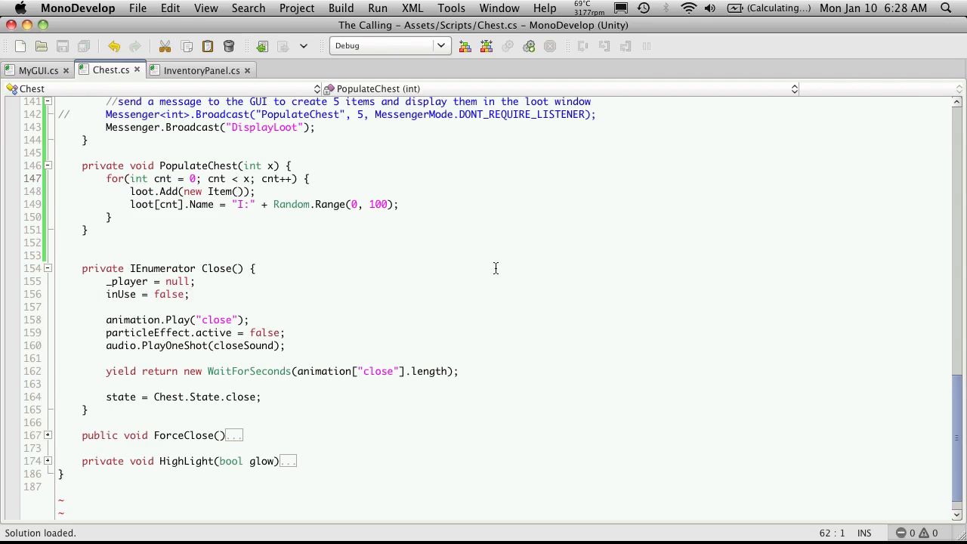
mouse_move(281, 242)
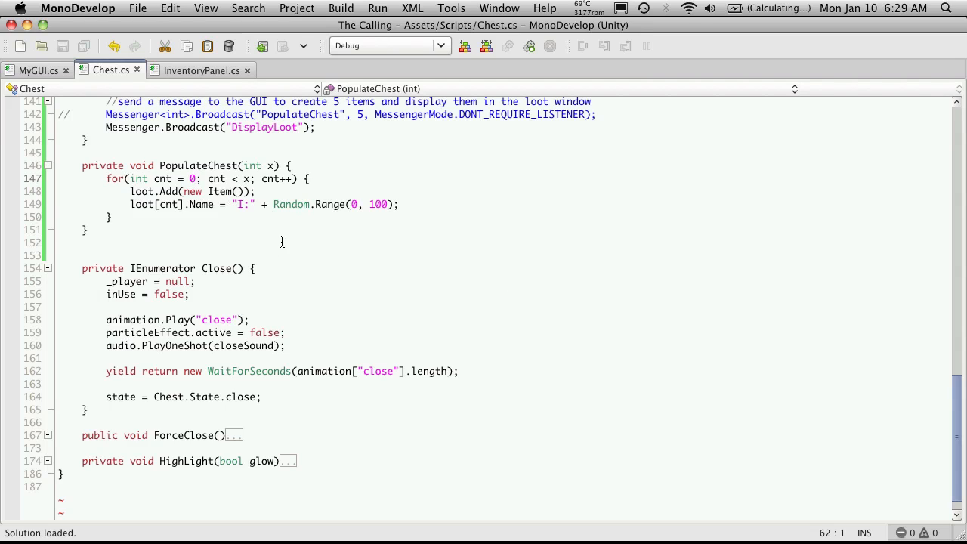
mouse_move(33, 69)
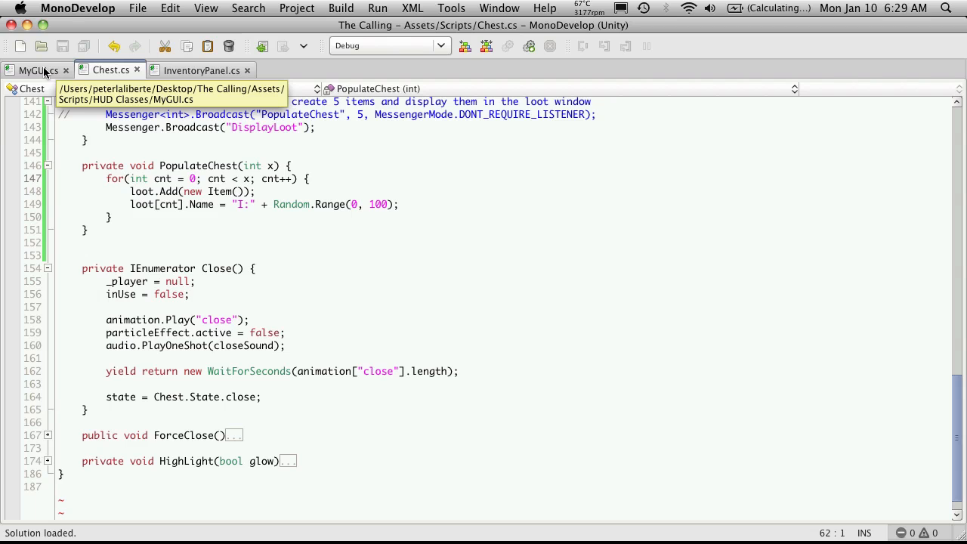
click(31, 69)
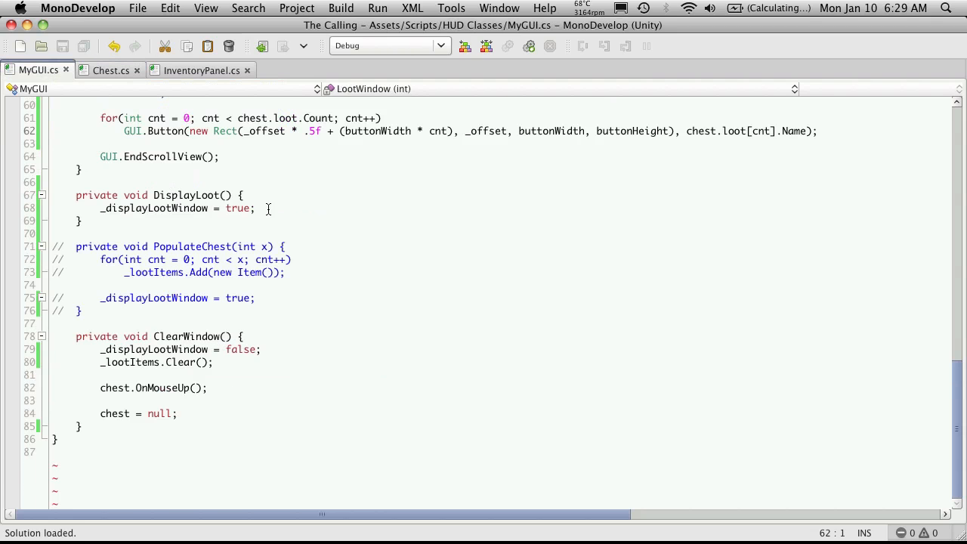
- Size LootWindow's scroll view from chest.loot.Count instead of _lootItems.Count
scroll(up, 3)
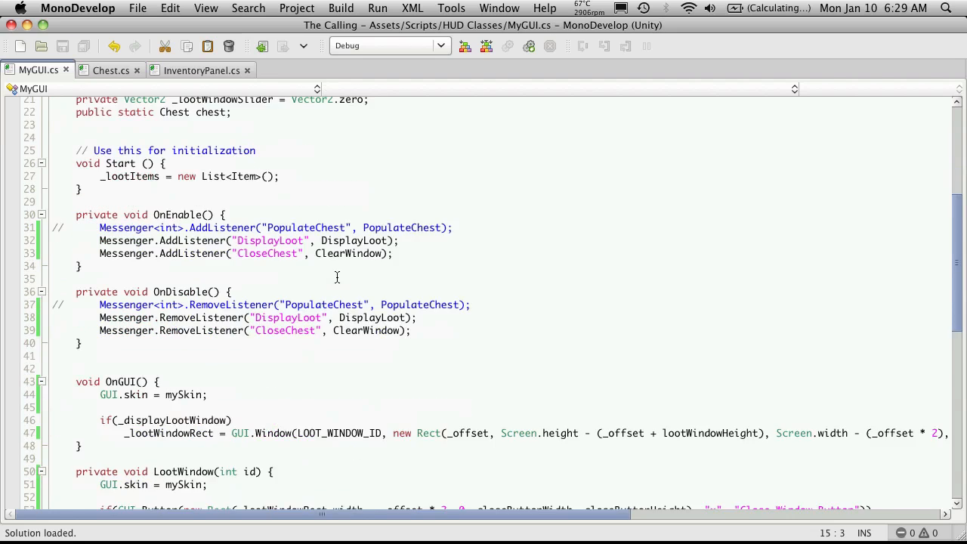
scroll(down, 3)
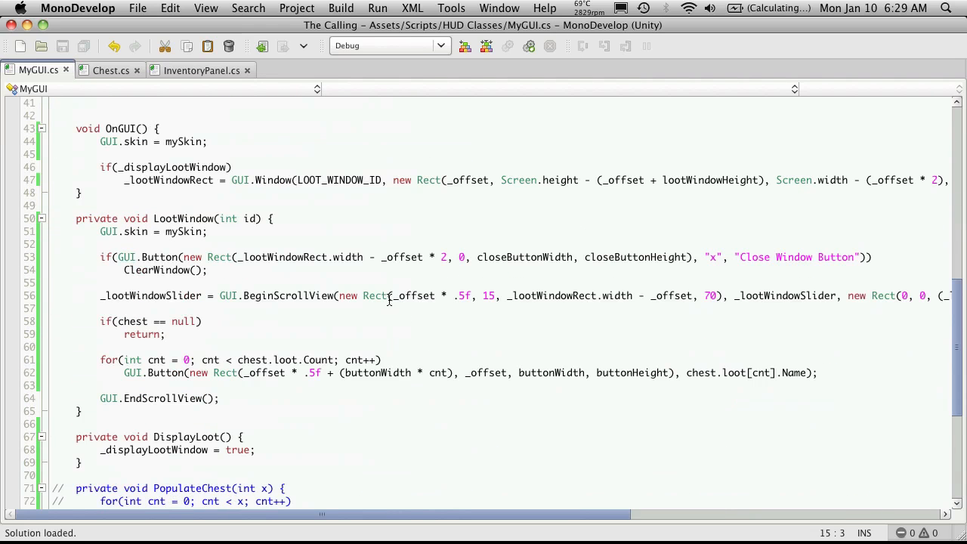
mouse_move(547, 499)
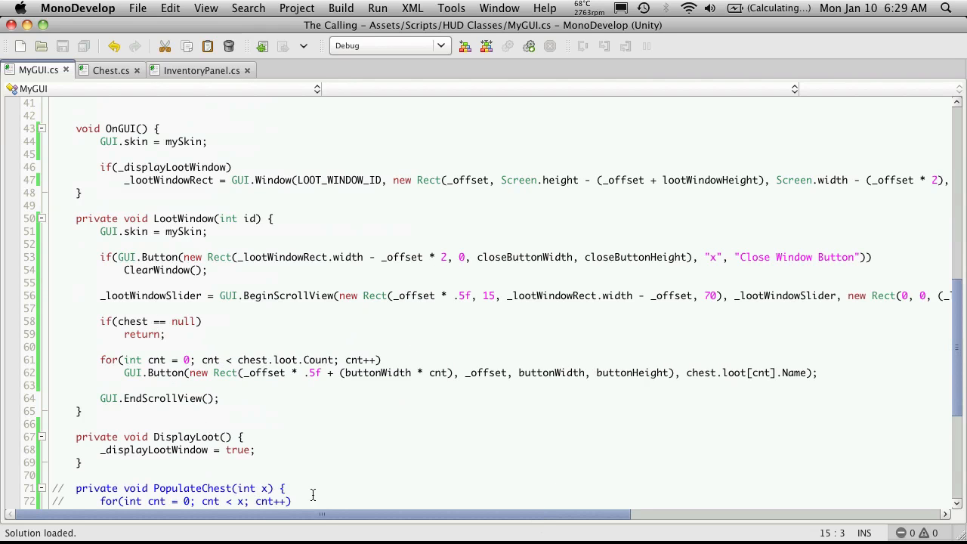
scroll(right, 3)
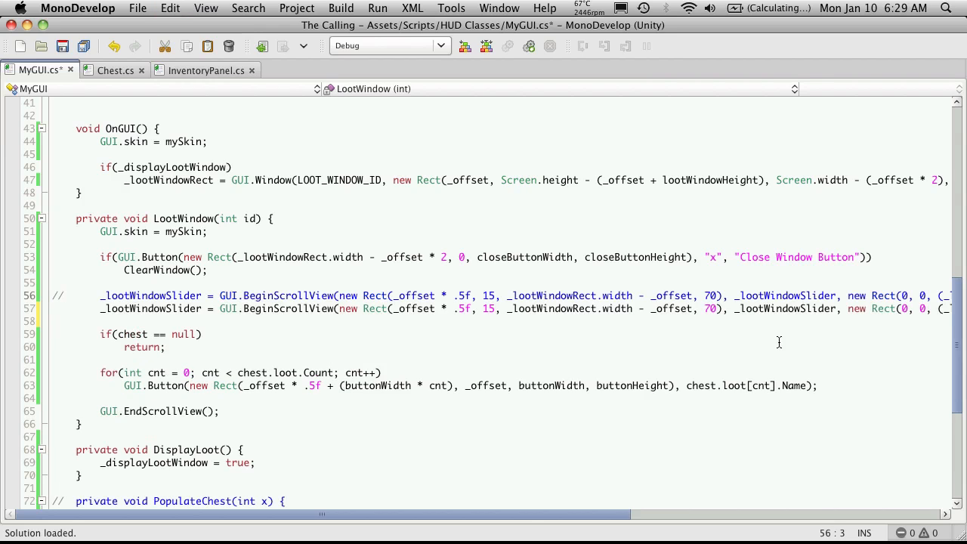
scroll(right, 3)
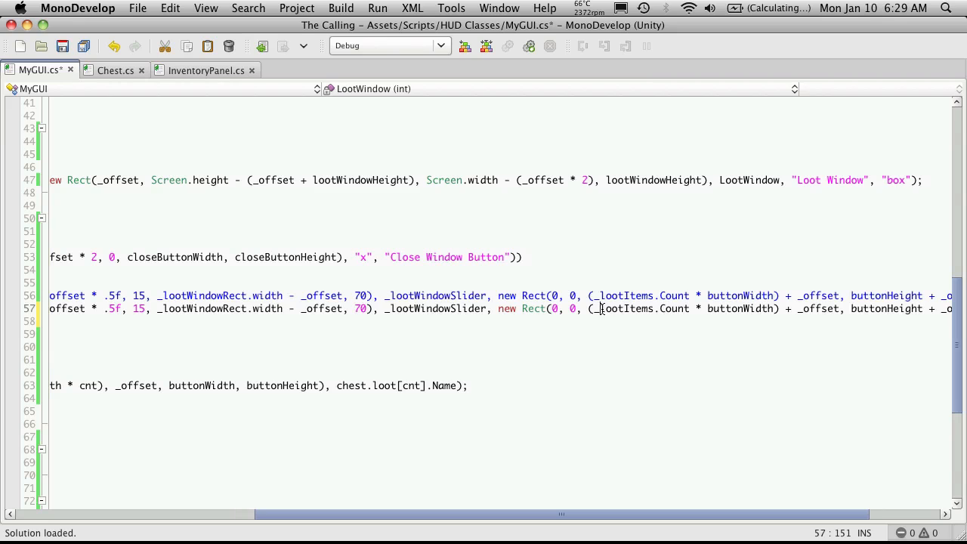
key(Backspace)
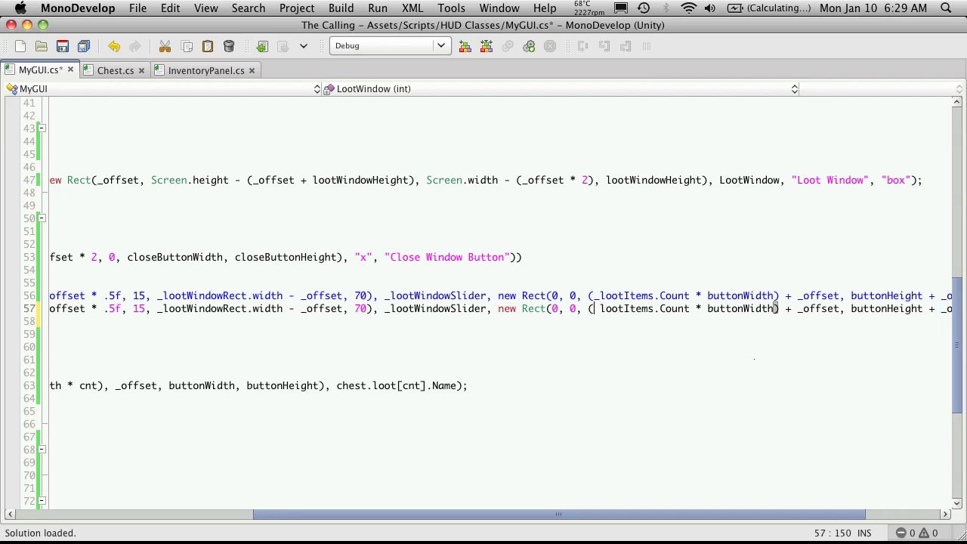
text(chest)
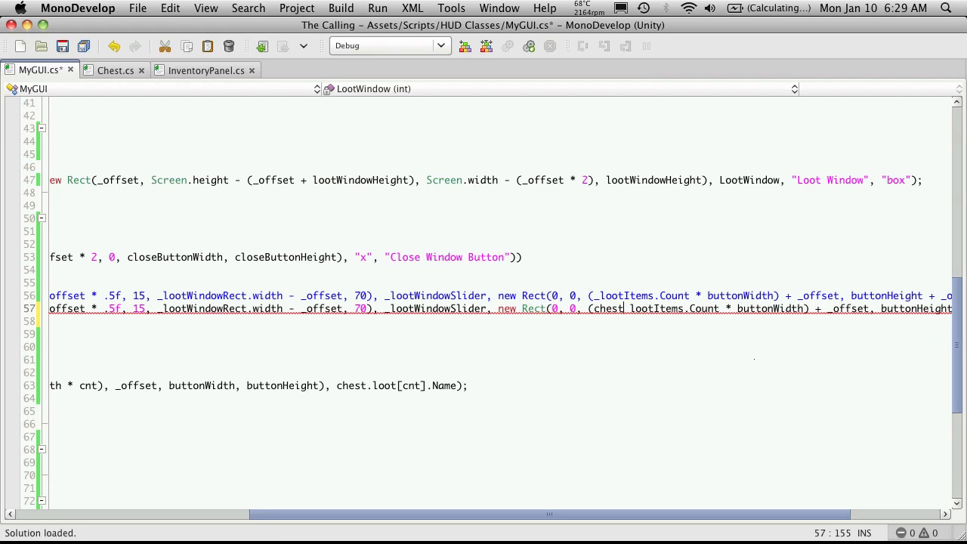
text(.loot)
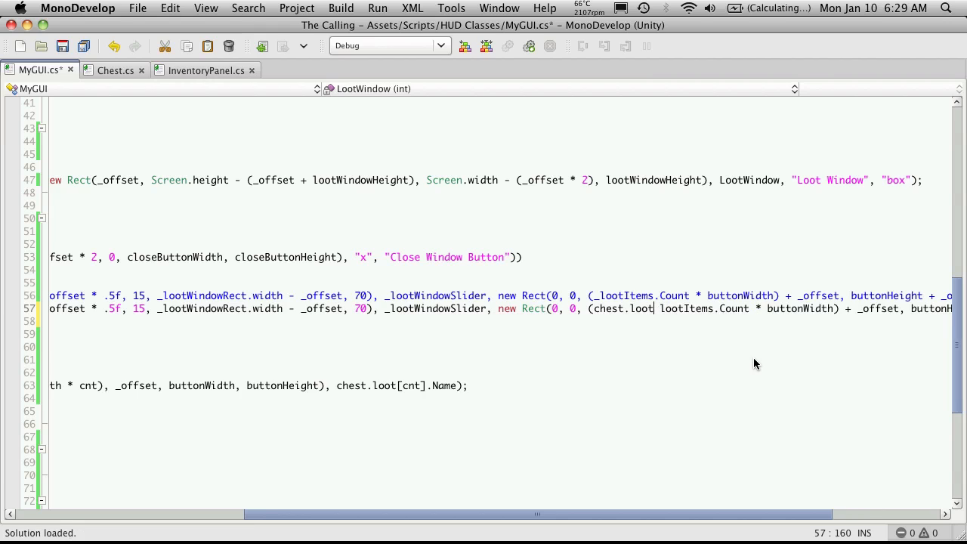
text(.c)
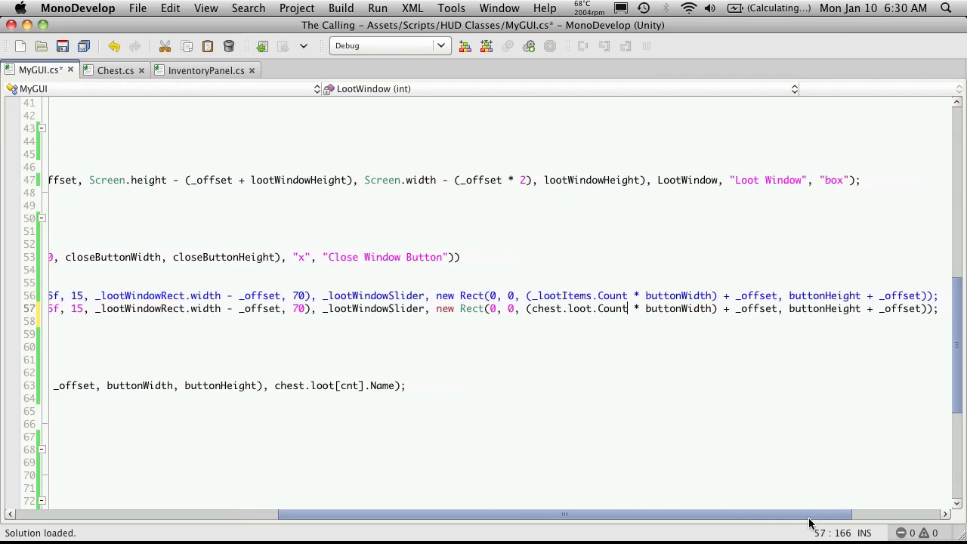
scroll(left, 3)
text(if(chest == null))
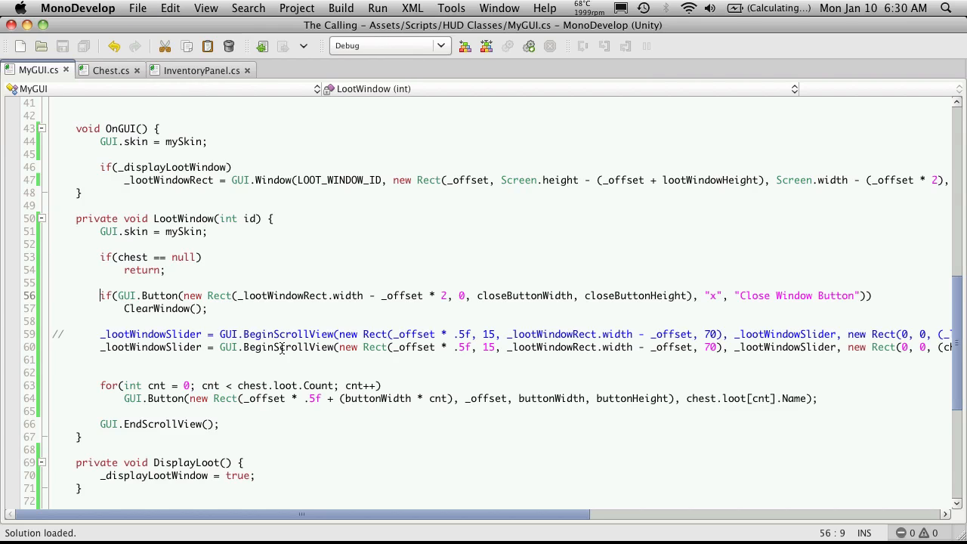
- Comment out _lootItems.Clear() in ClearWindow and save MyGUI.cs
scroll(down, 3)
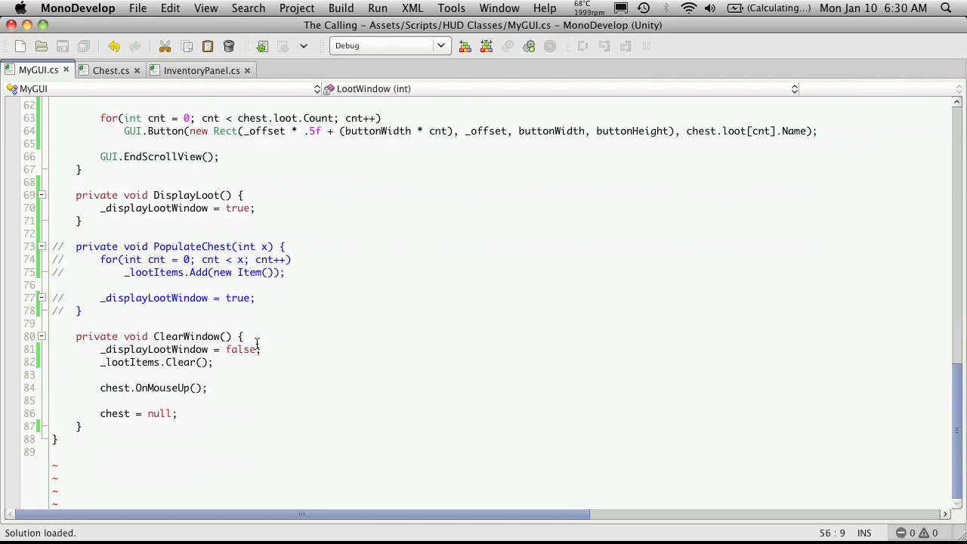
click(257, 344)
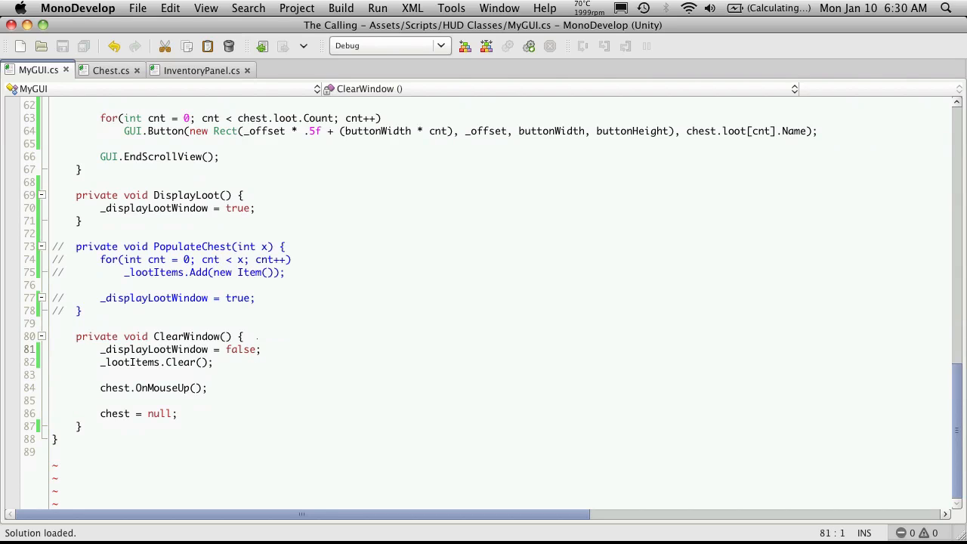
text(//)
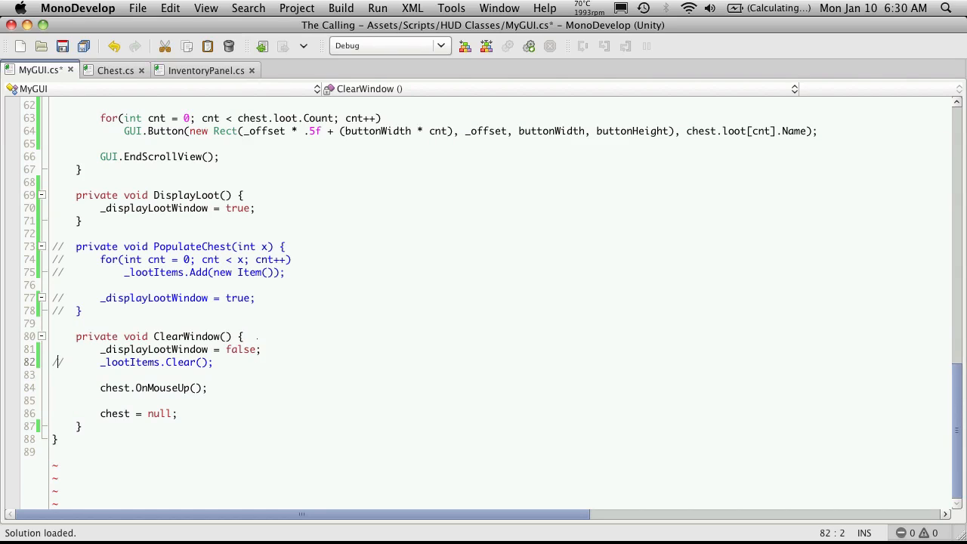
key(cmd+s)
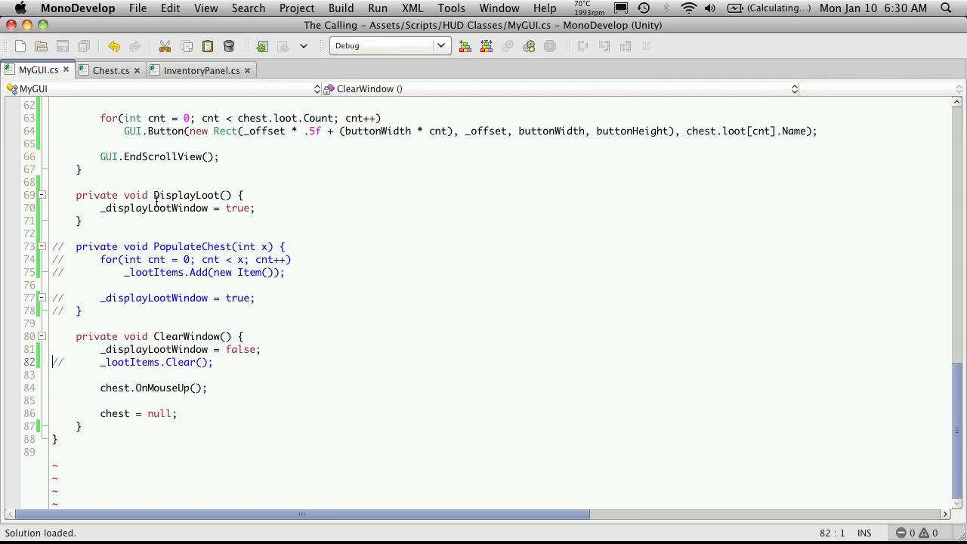
click(382, 271)
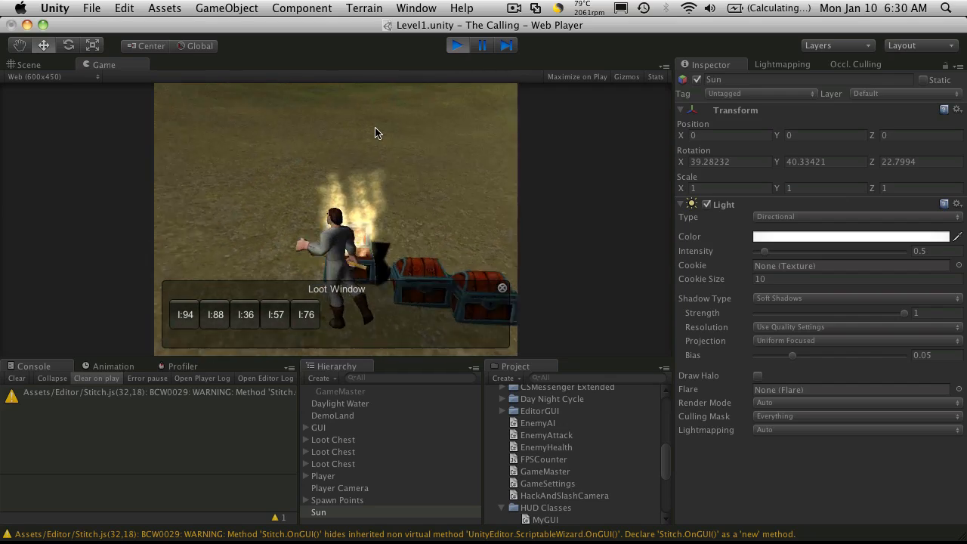
- Open chests in the Unity playtest to show the Loot Window of named loot buttons
click(502, 288)
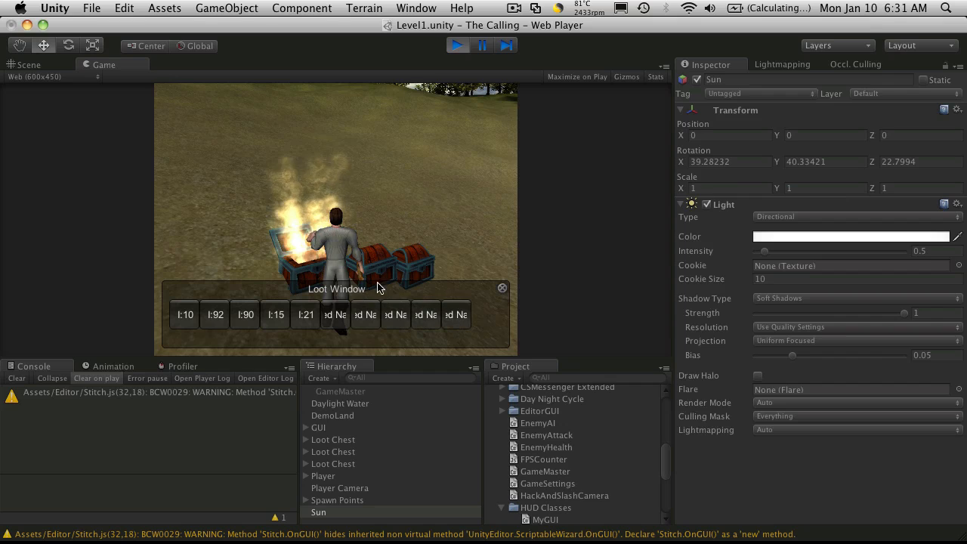
click(502, 288)
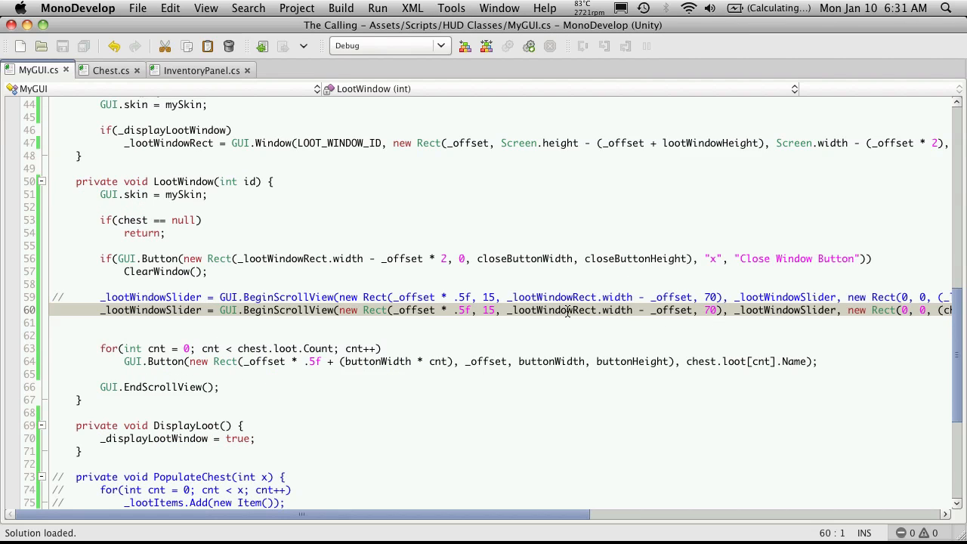
key(cmd+tab)
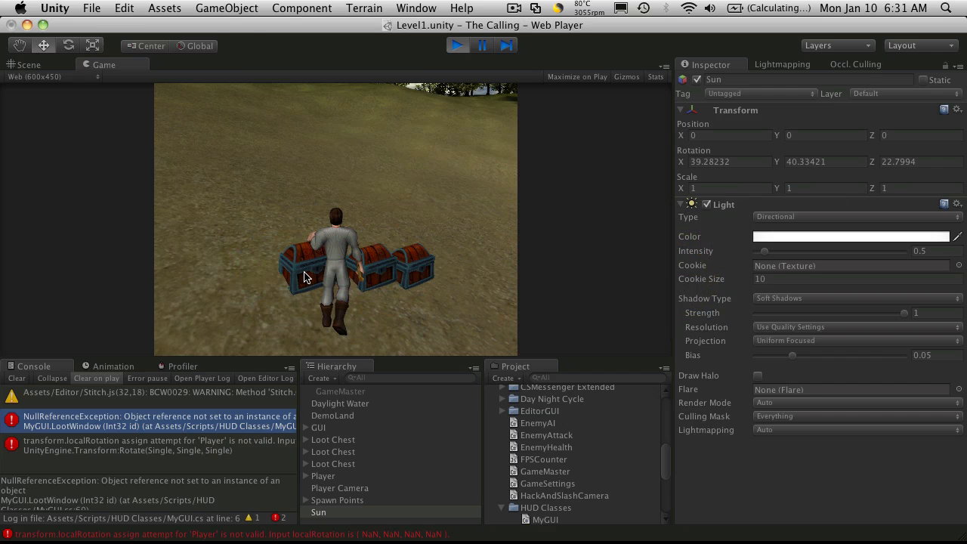
click(305, 272)
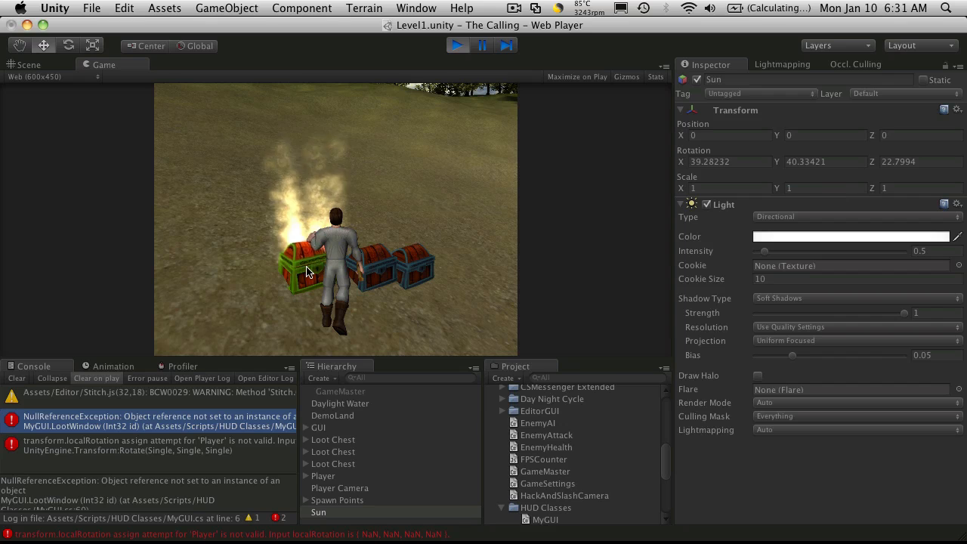